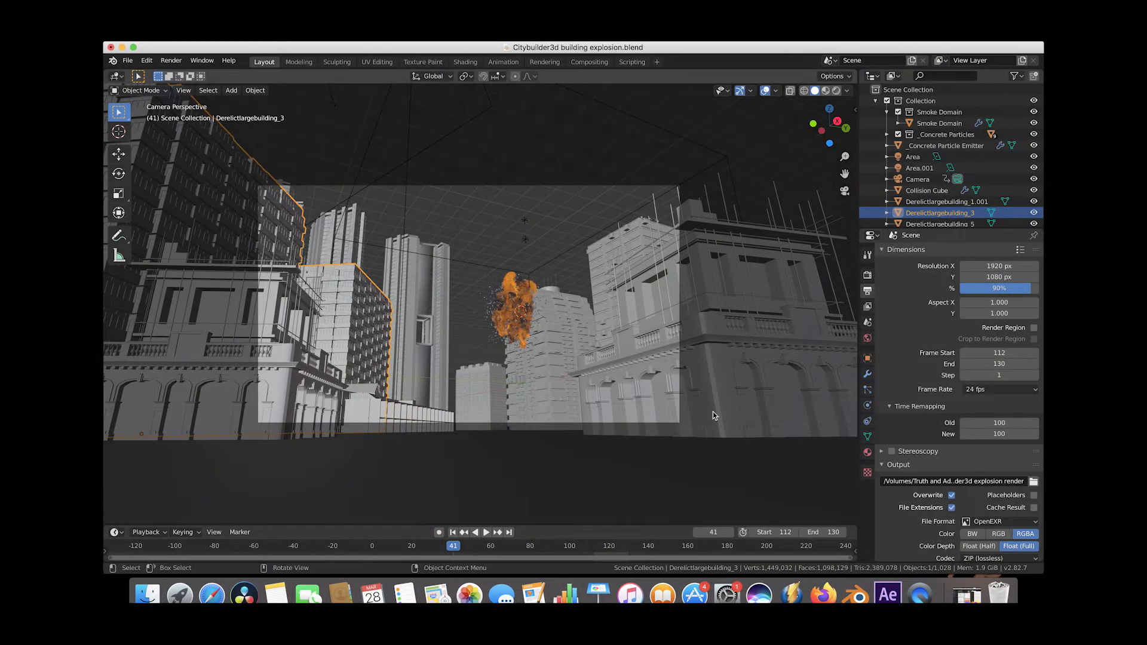
mouse_move(474, 324)
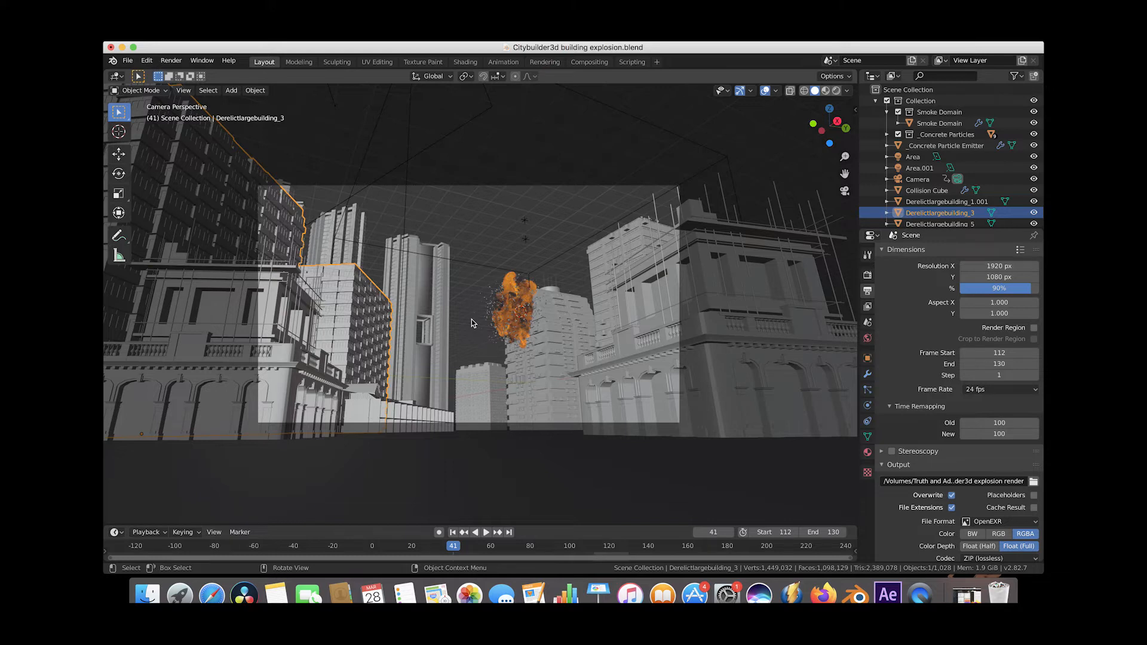
mouse_move(477, 246)
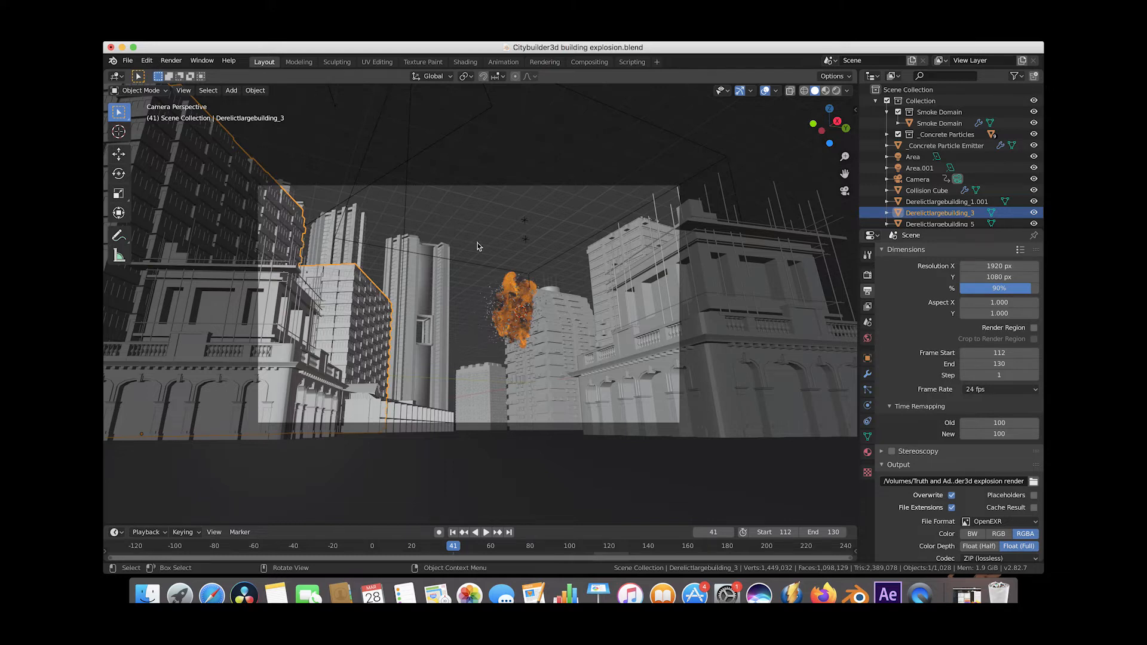
mouse_move(324, 148)
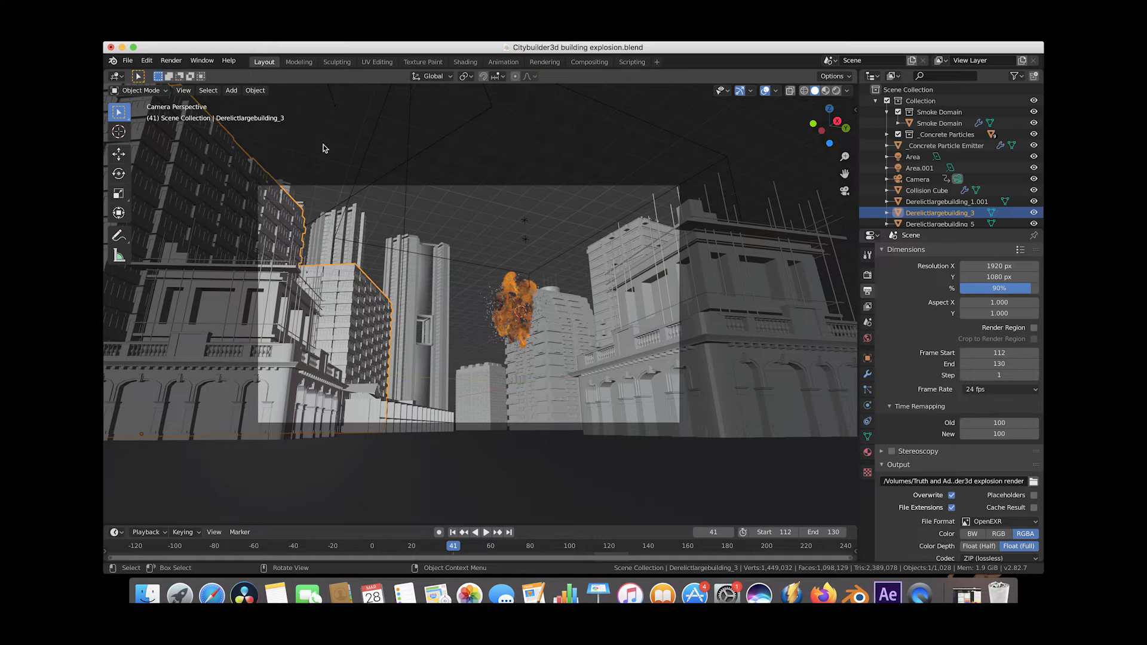
mouse_move(274, 264)
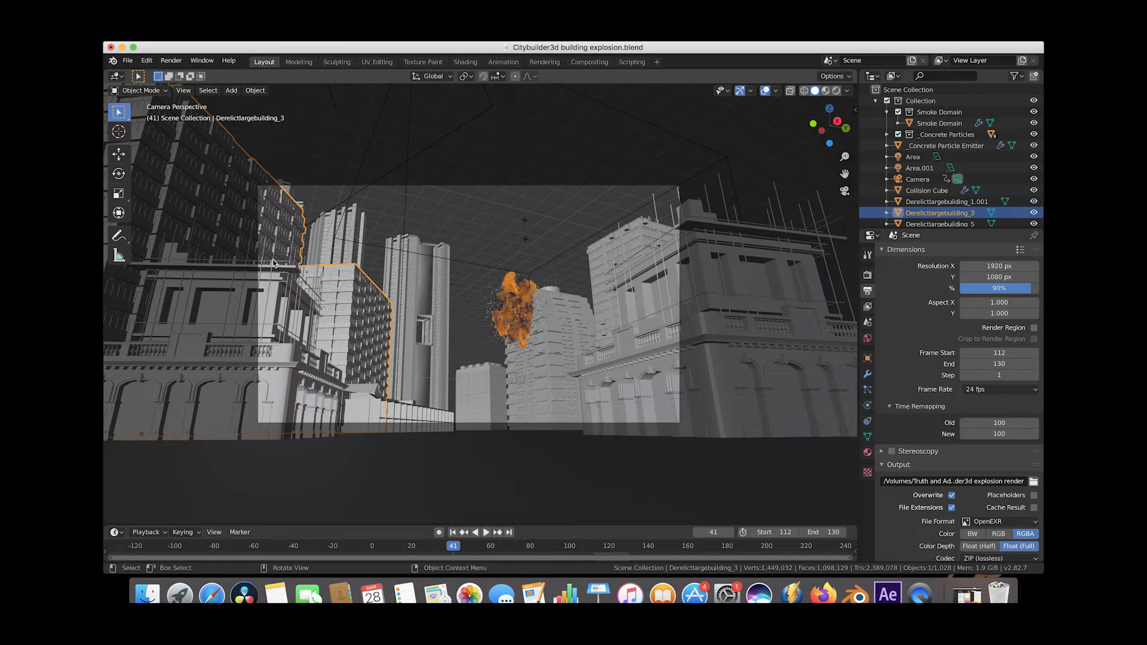
mouse_move(673, 184)
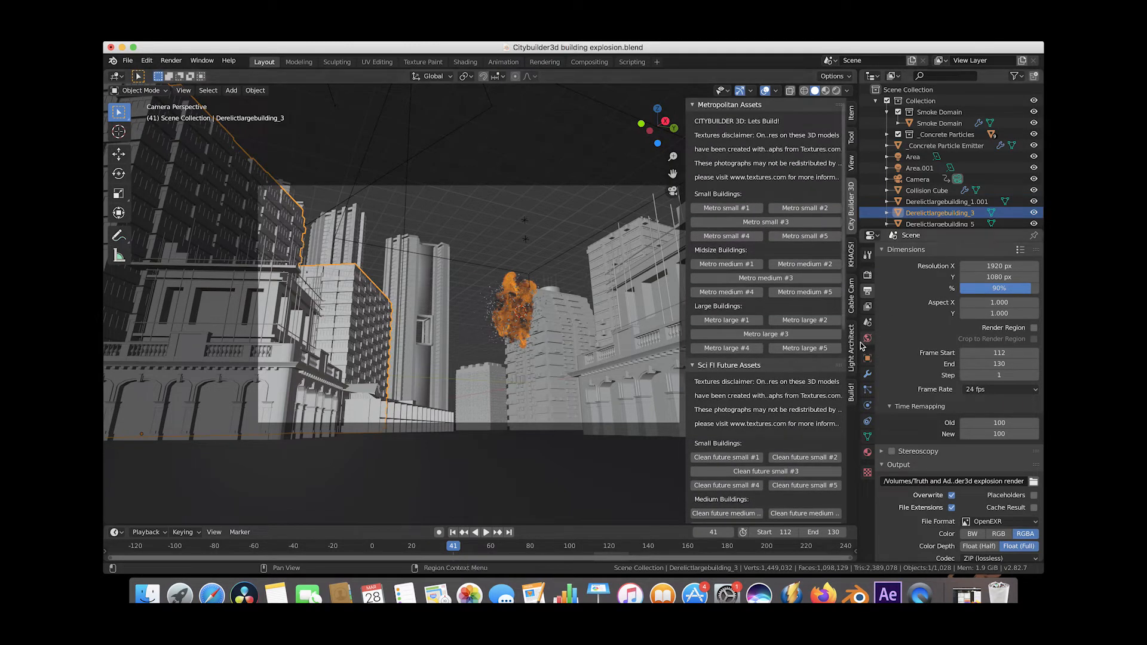
Step: Show the KHAOS add-on settings with Dynamic Smoke/Fire and Concrete debris enabled for the city explosion
click(851, 252)
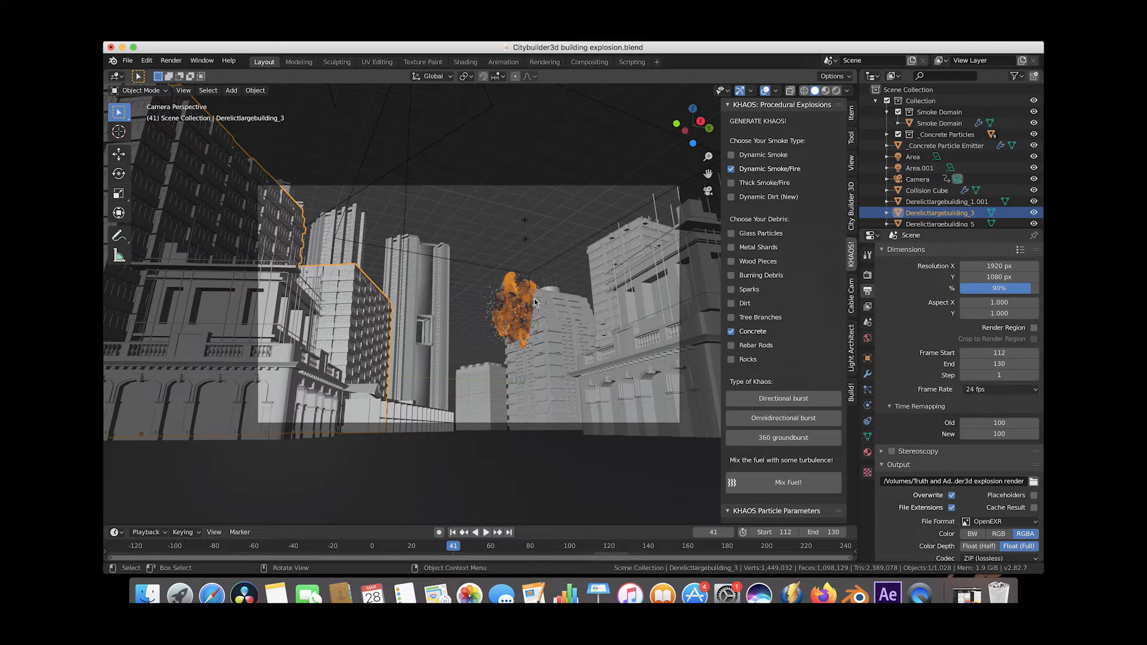
mouse_move(509, 289)
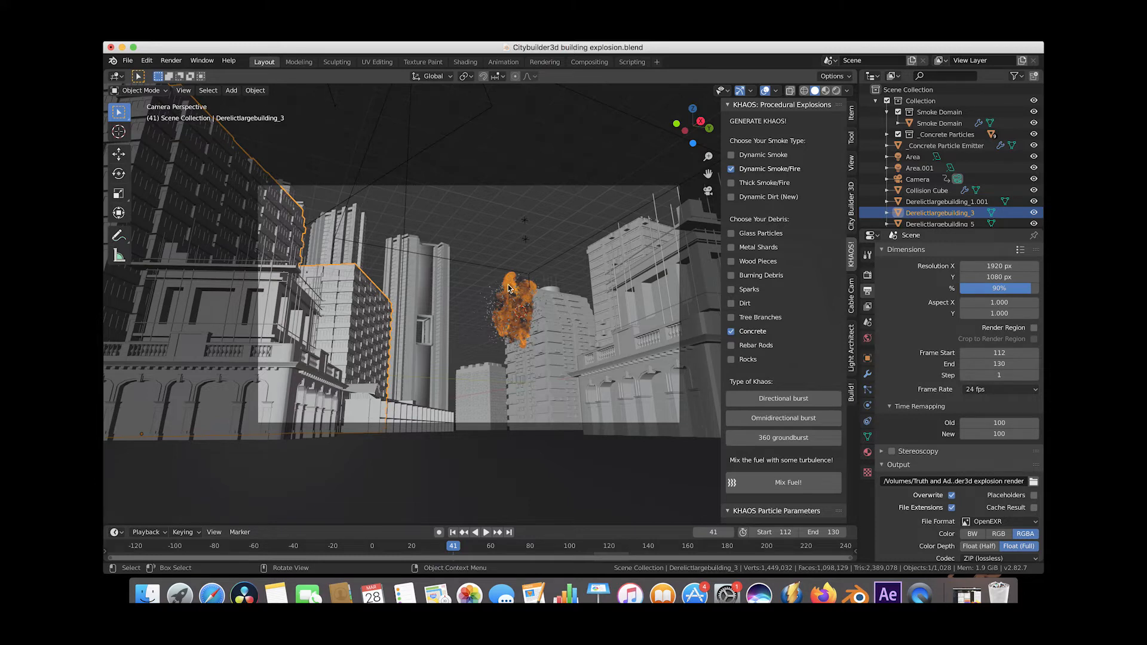
mouse_move(427, 276)
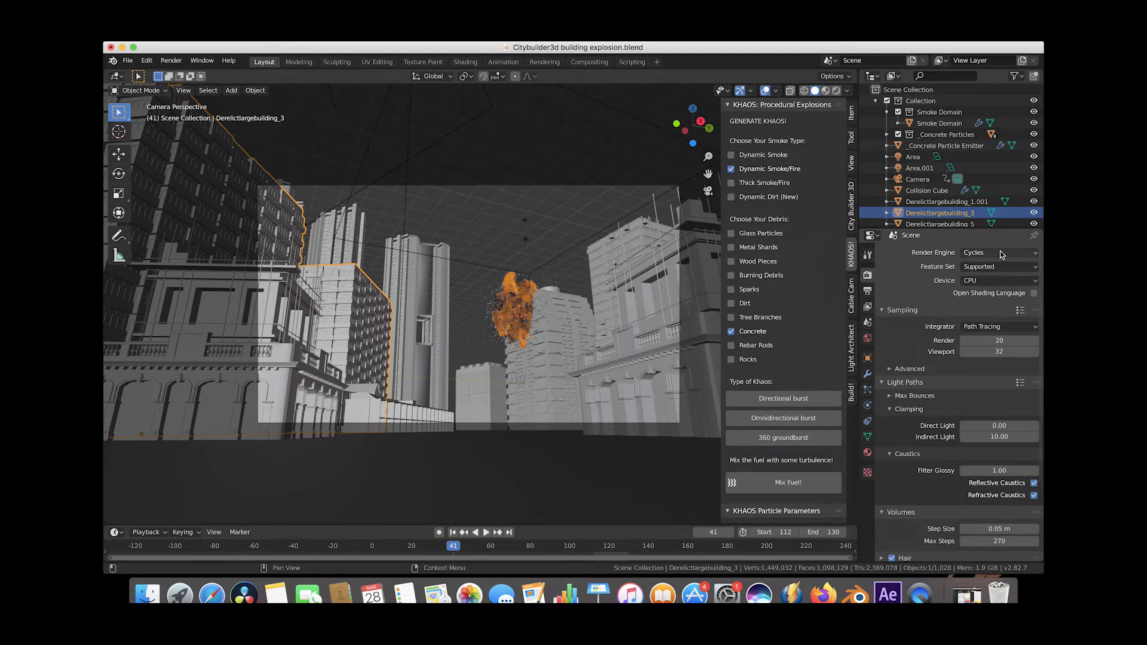
mouse_move(951, 351)
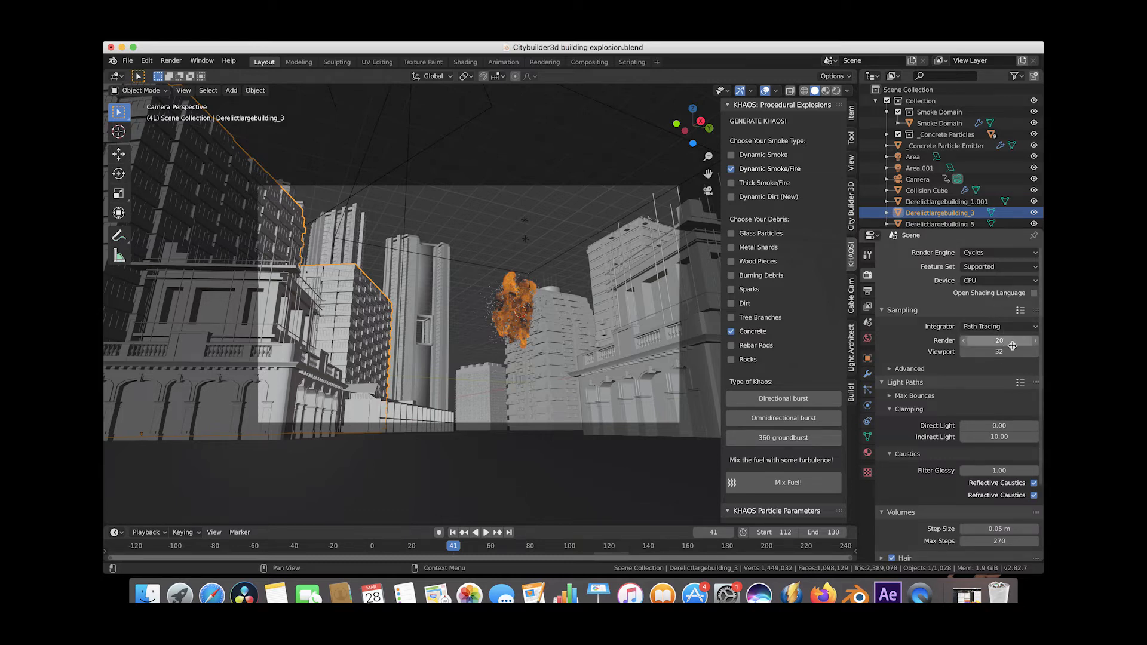
Step: Review Cycles Light Paths: Max Bounces with 4 volume bounces and the 0.05 m volume step size
click(906, 382)
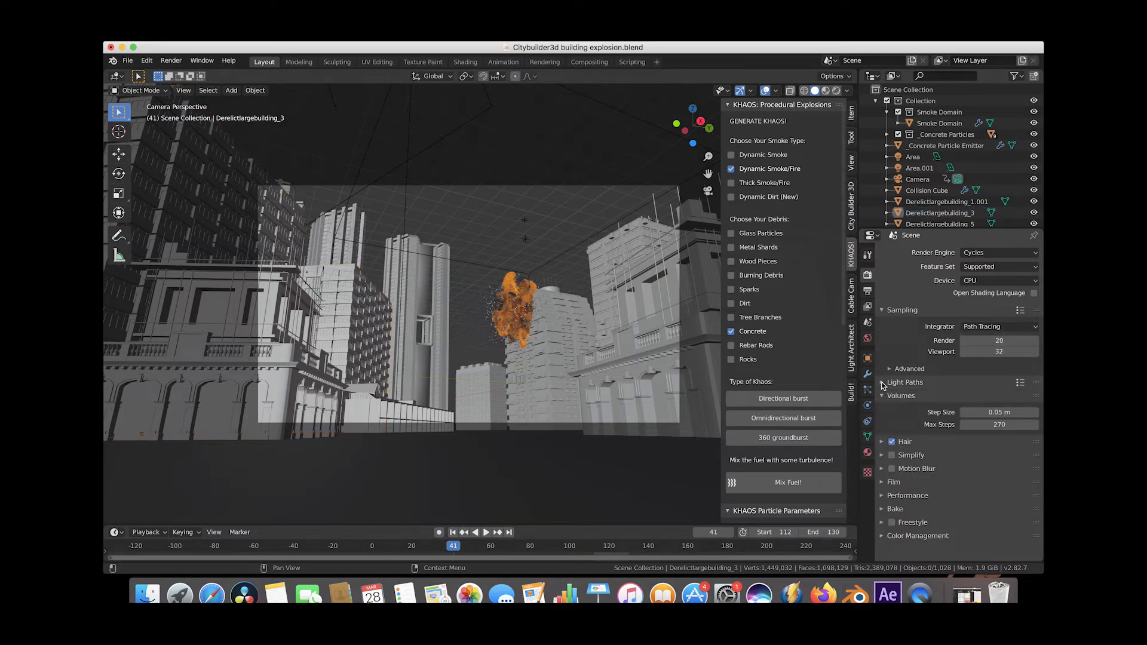
click(905, 383)
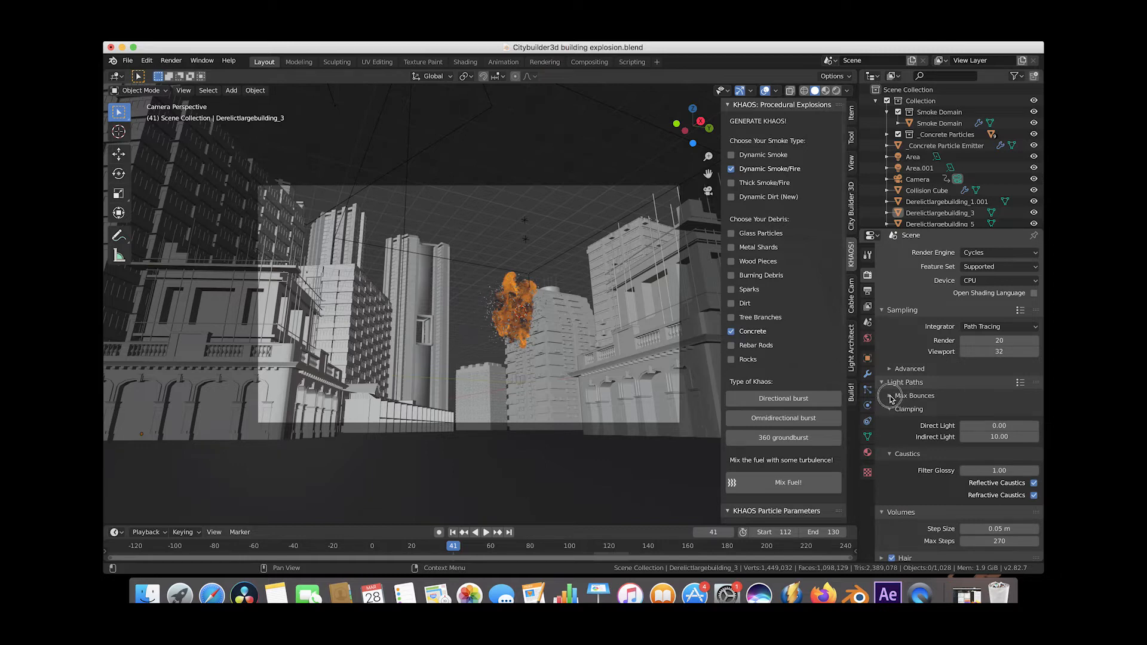
click(891, 396)
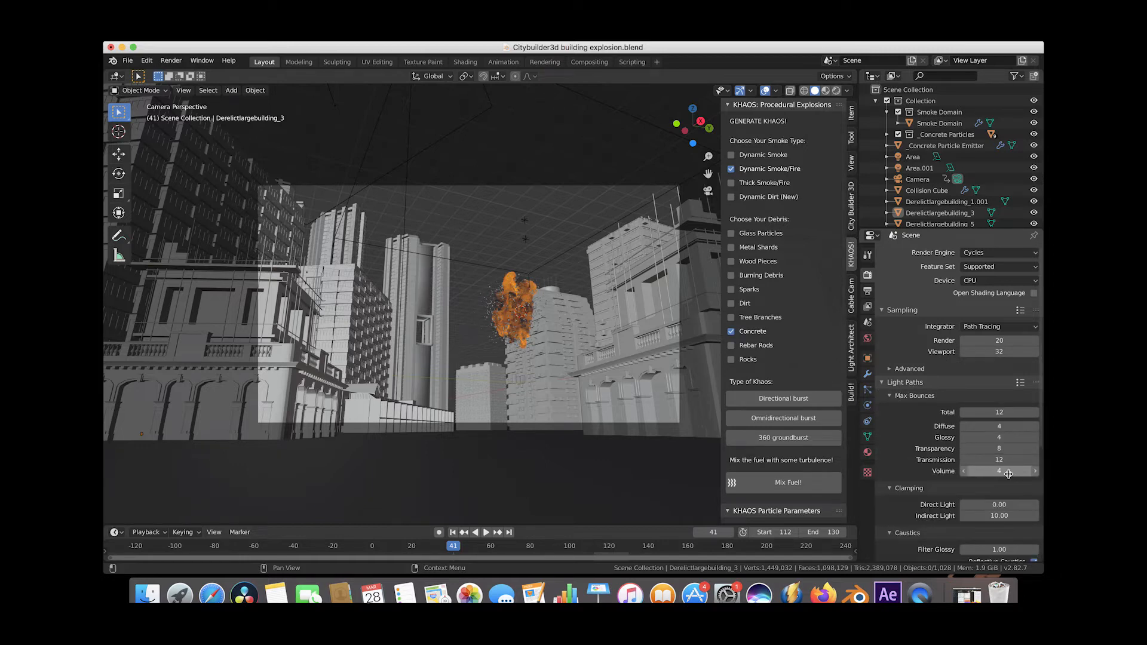
mouse_move(999, 471)
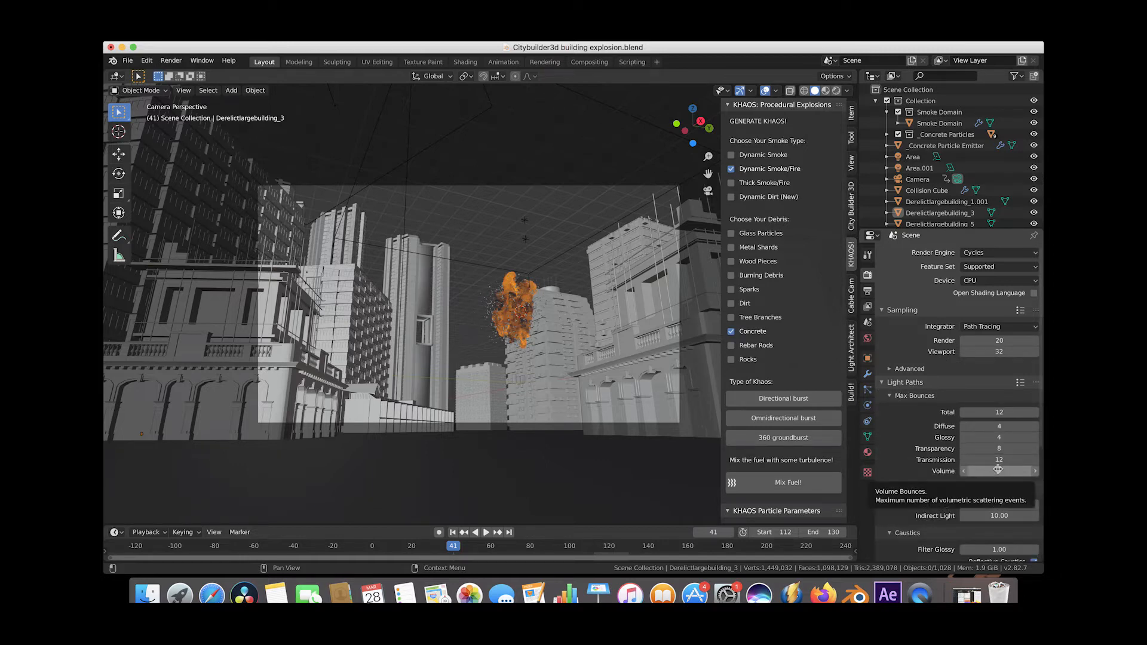
scroll(down, 3)
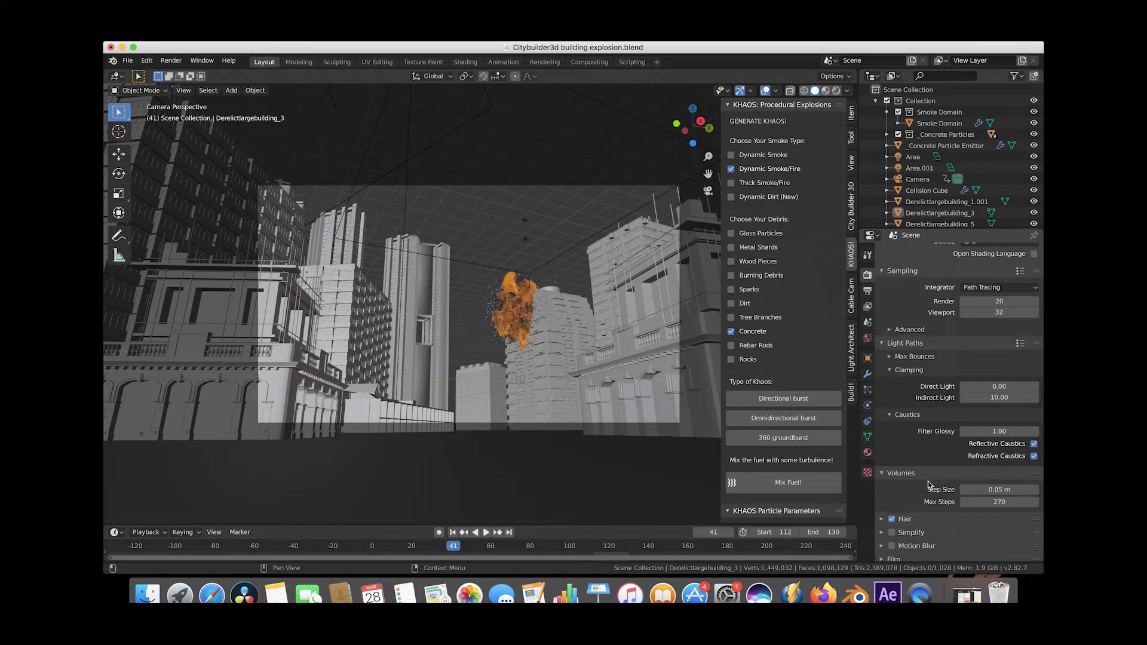
click(1000, 490)
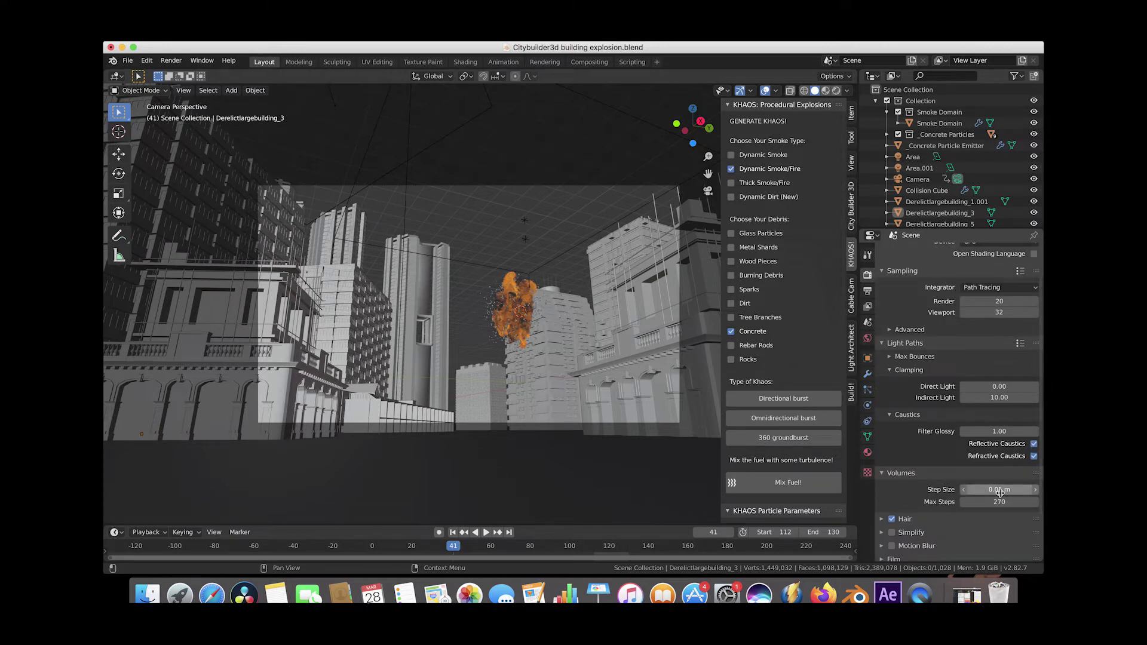
mouse_move(999, 502)
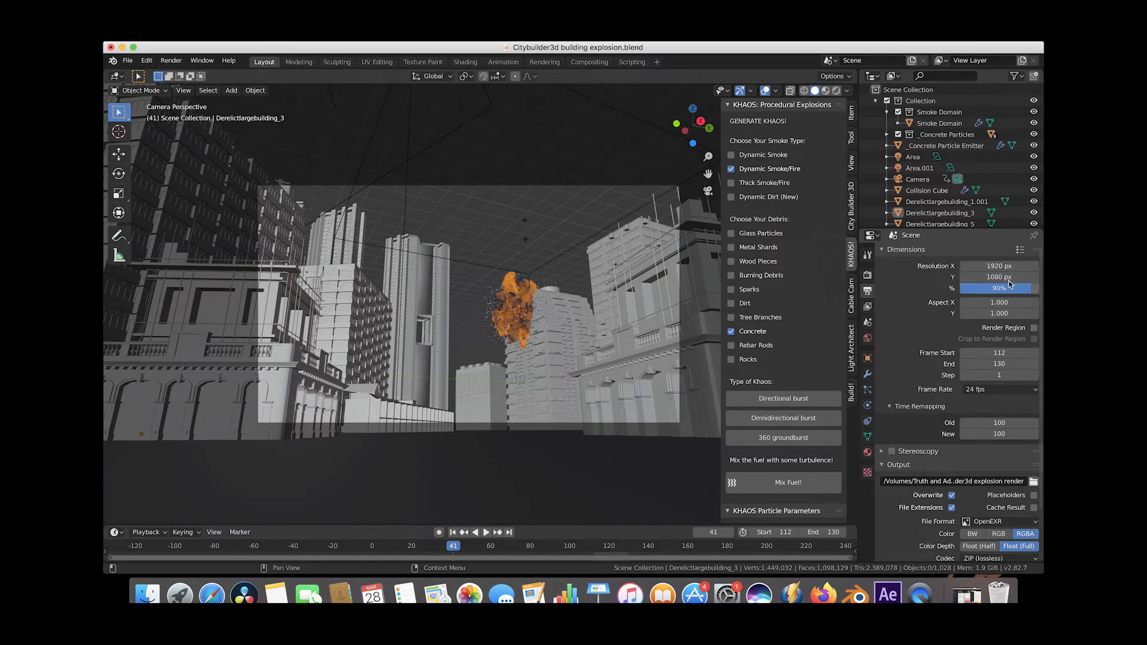
mouse_move(991, 338)
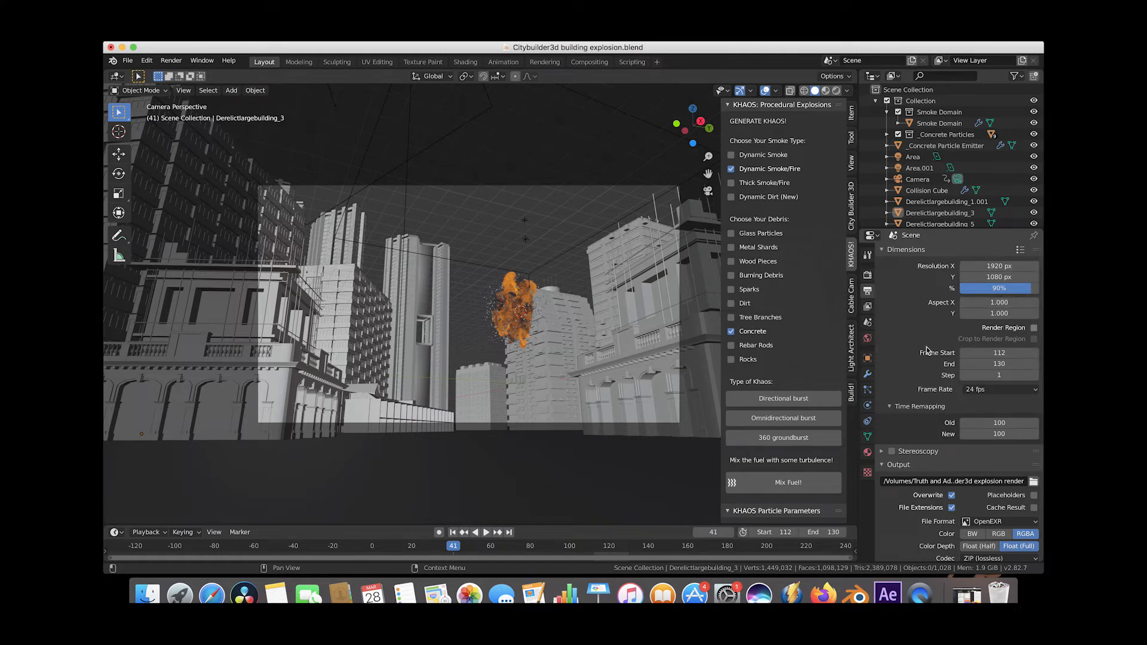
Step: Reveal the Output panel showing OpenEXR RGBA full-float export for frames 112–130 at 90% of 1920×1080
scroll(down, 3)
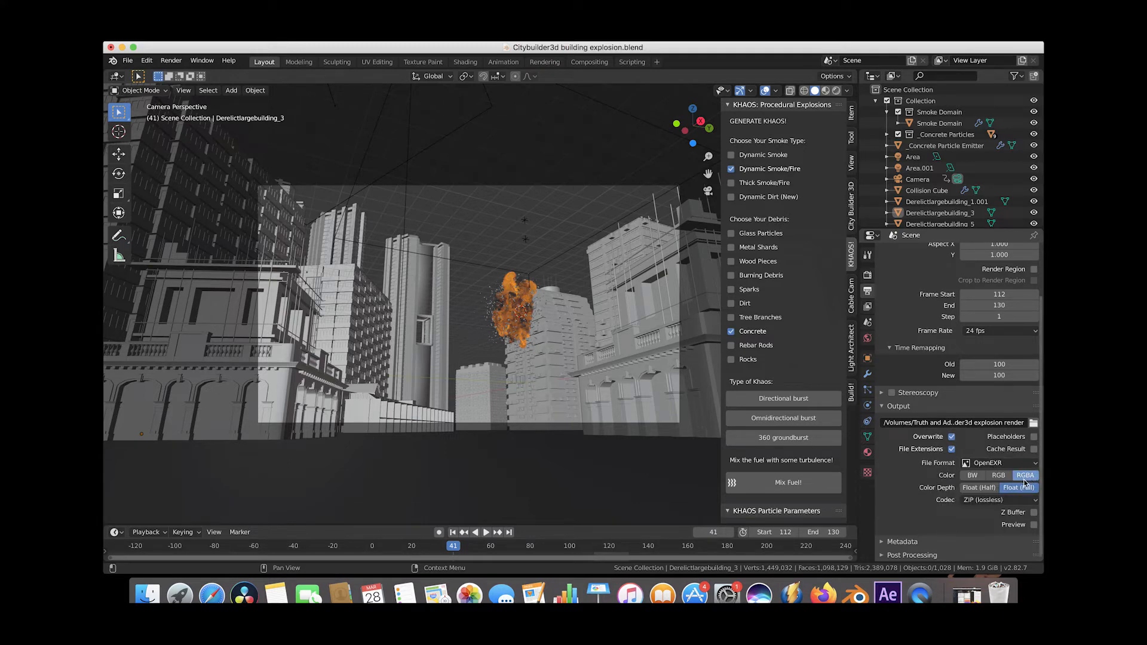
mouse_move(931, 470)
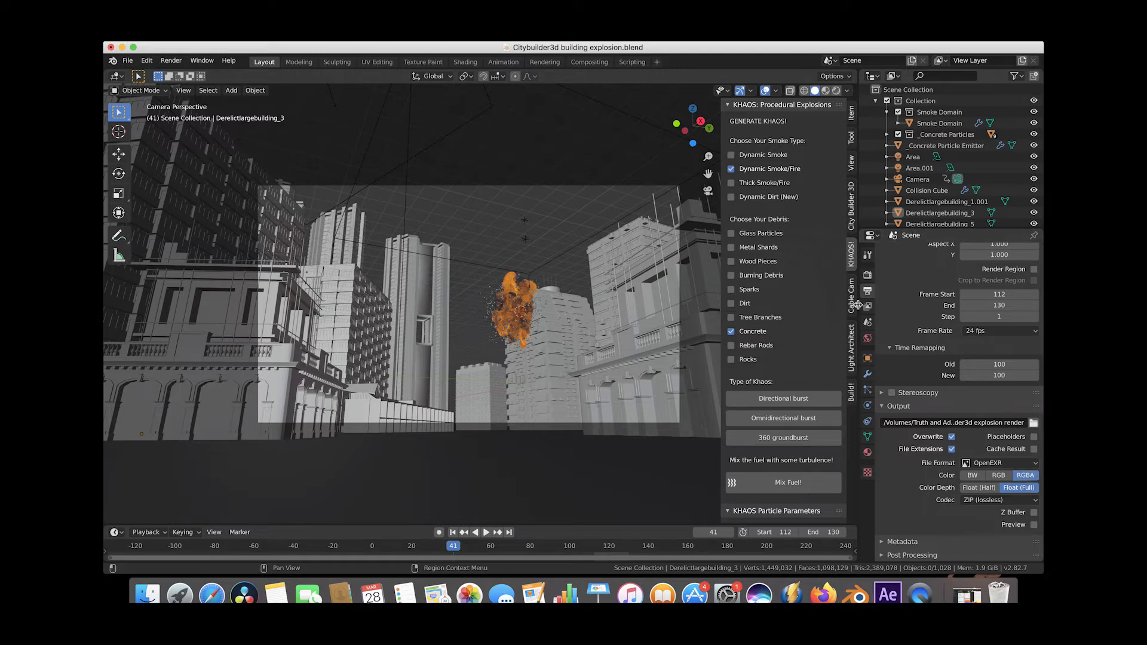
mouse_move(868, 307)
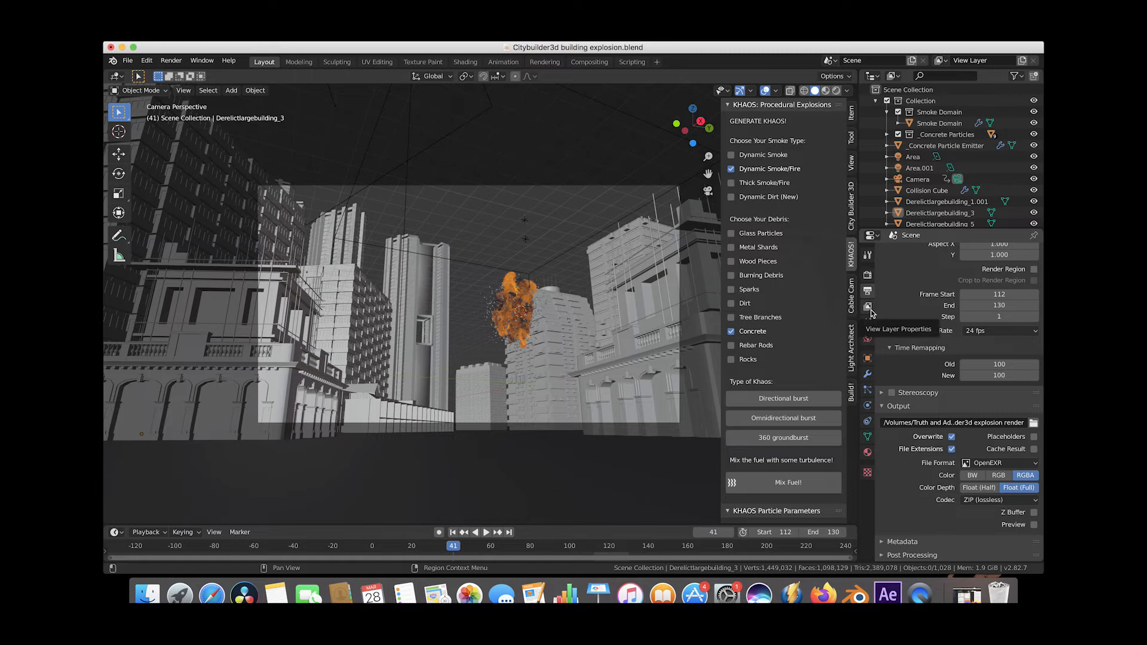
Step: Show the view layer passes where Emission is enabled alongside Combined and Z
click(868, 307)
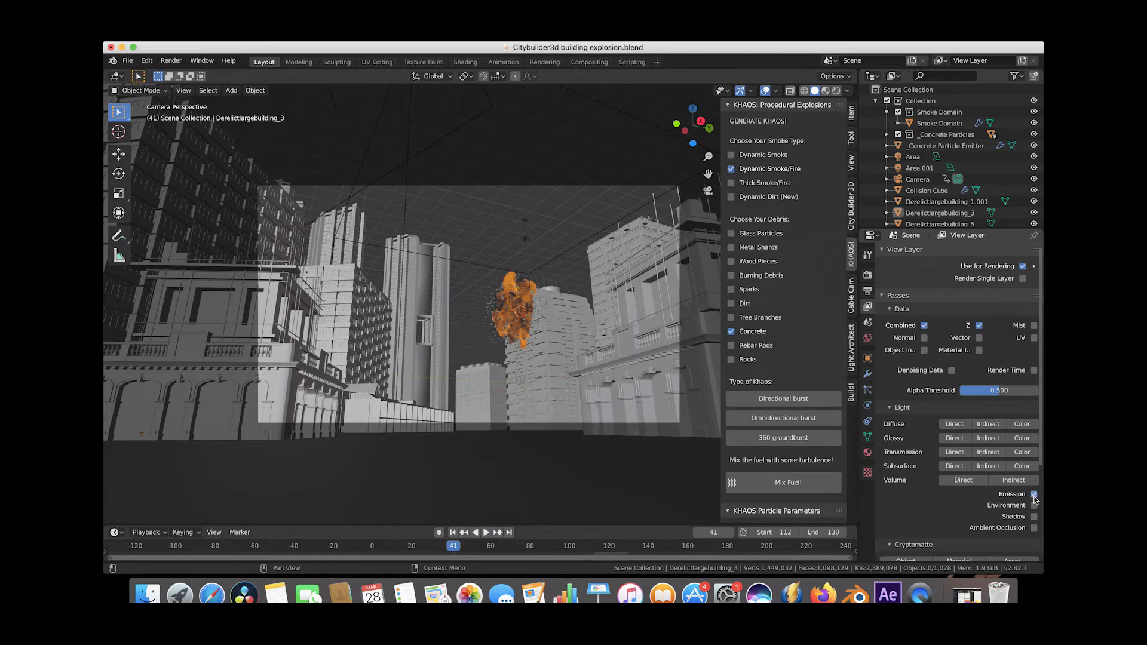
mouse_move(1033, 494)
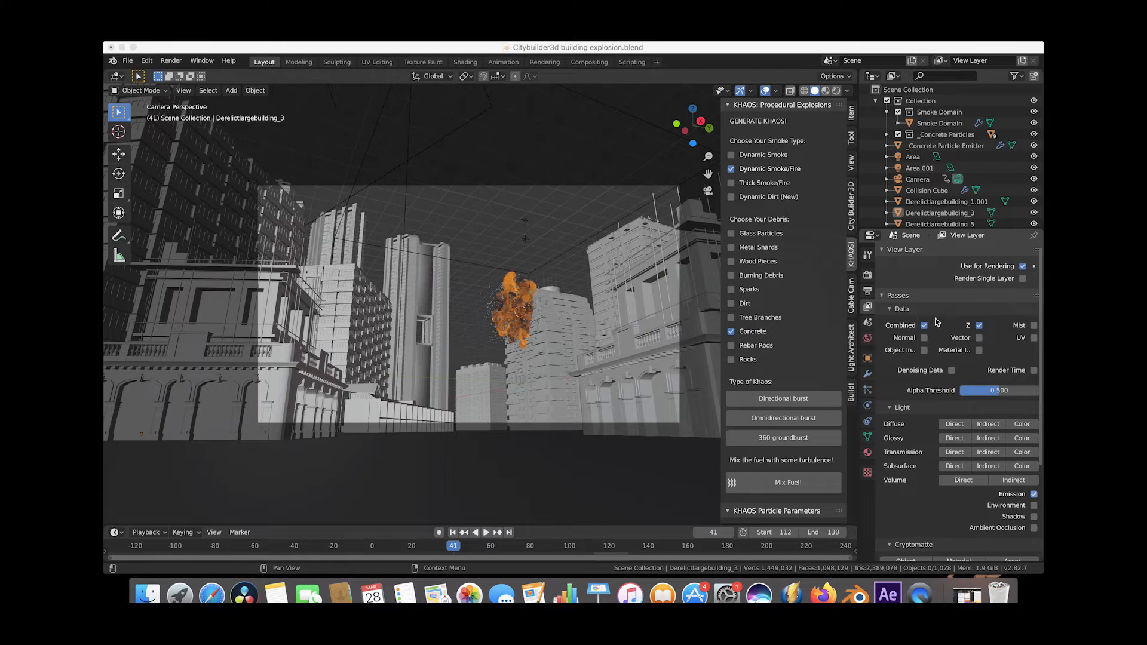
mouse_move(935, 324)
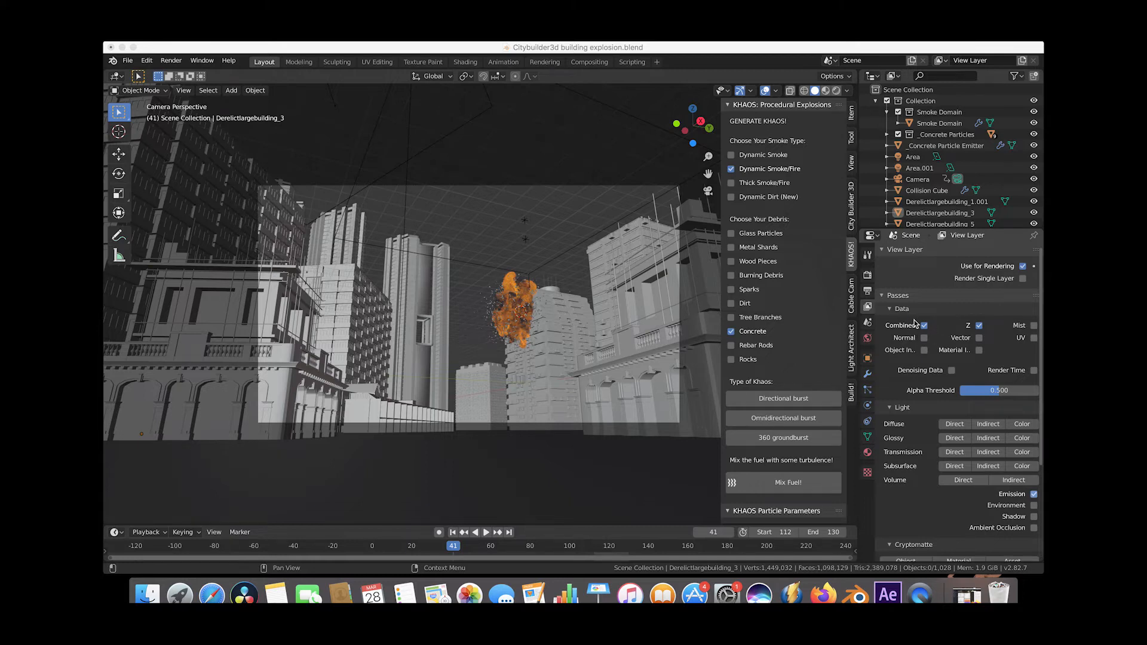
mouse_move(495, 330)
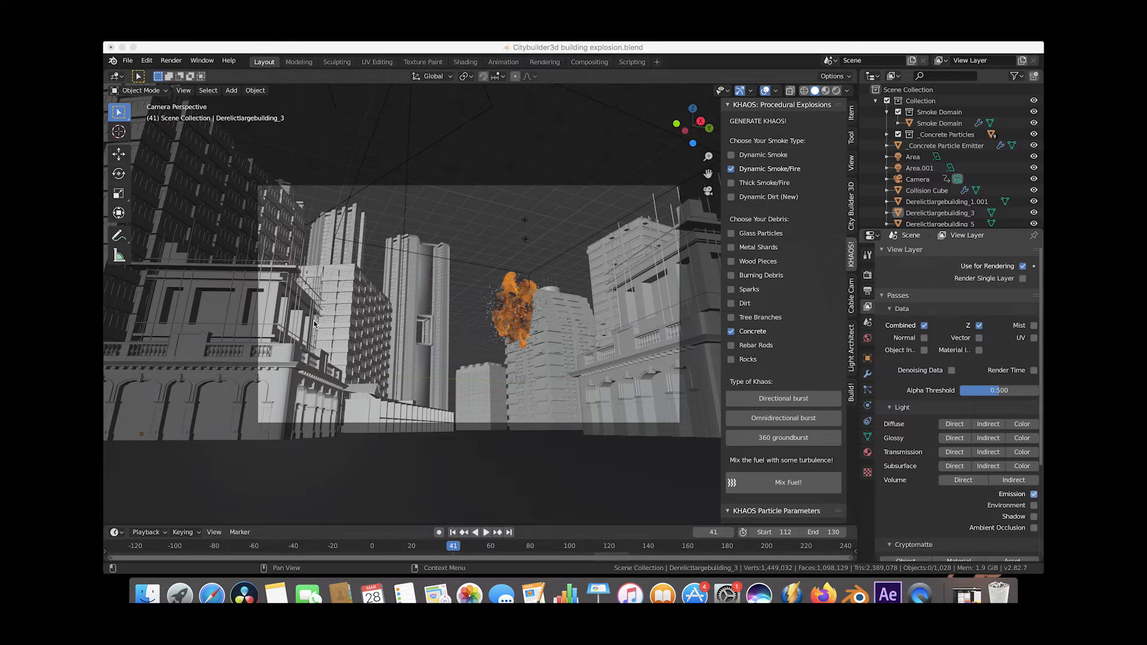
mouse_move(249, 382)
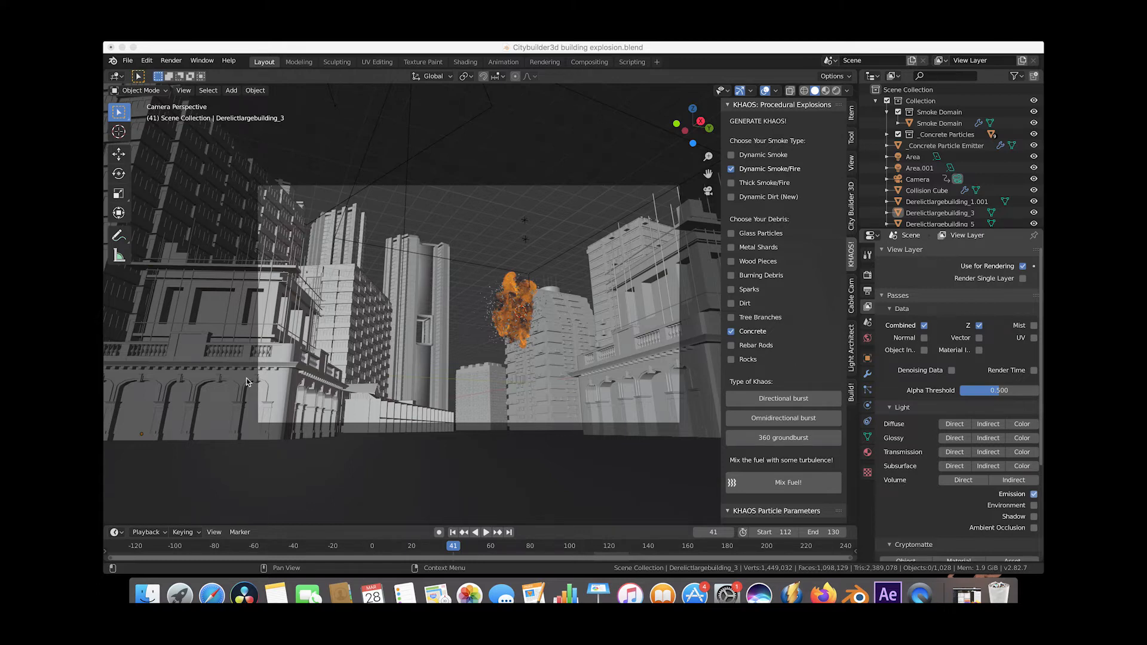
Step: Render a still image of frame 41 via Render > Render Image
click(171, 61)
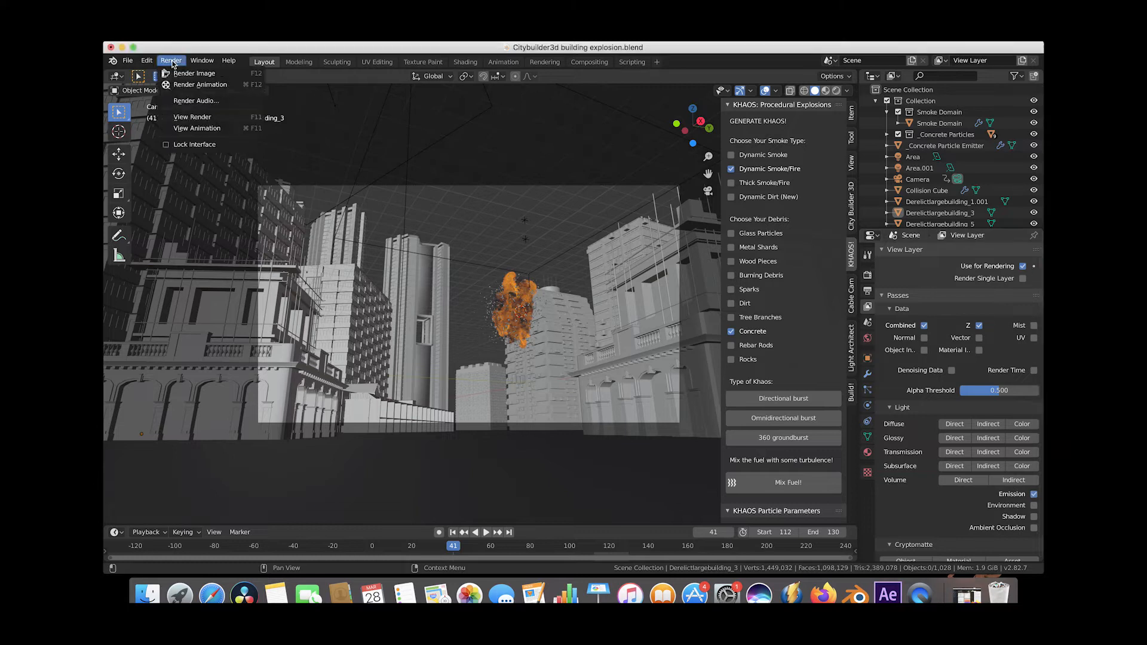
mouse_move(199, 84)
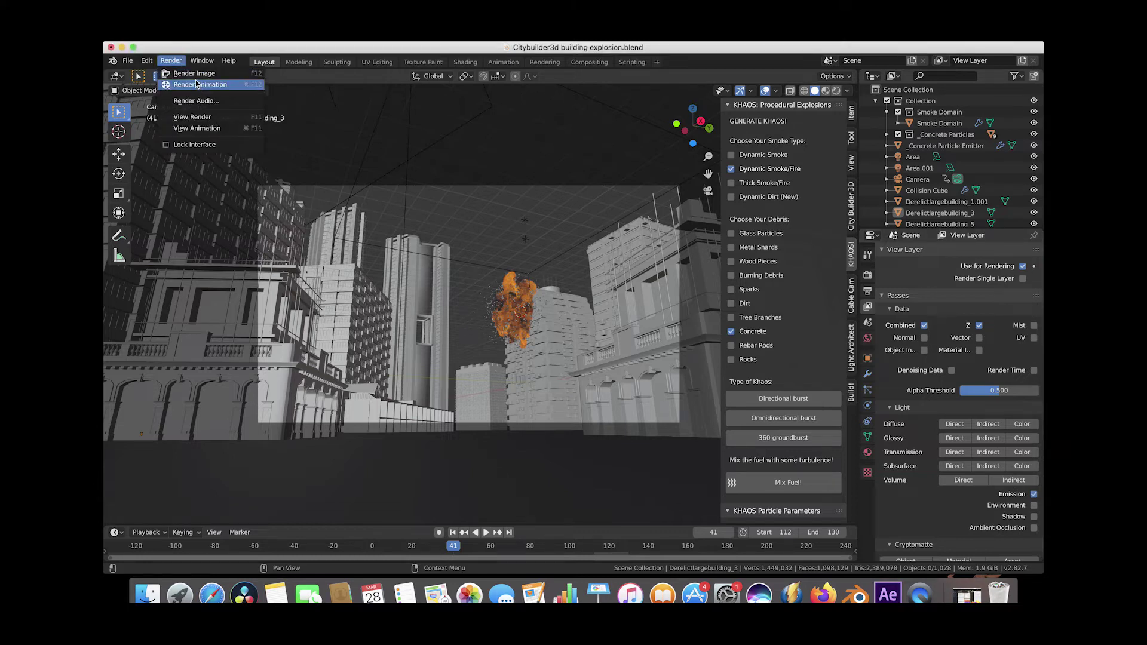
mouse_move(194, 73)
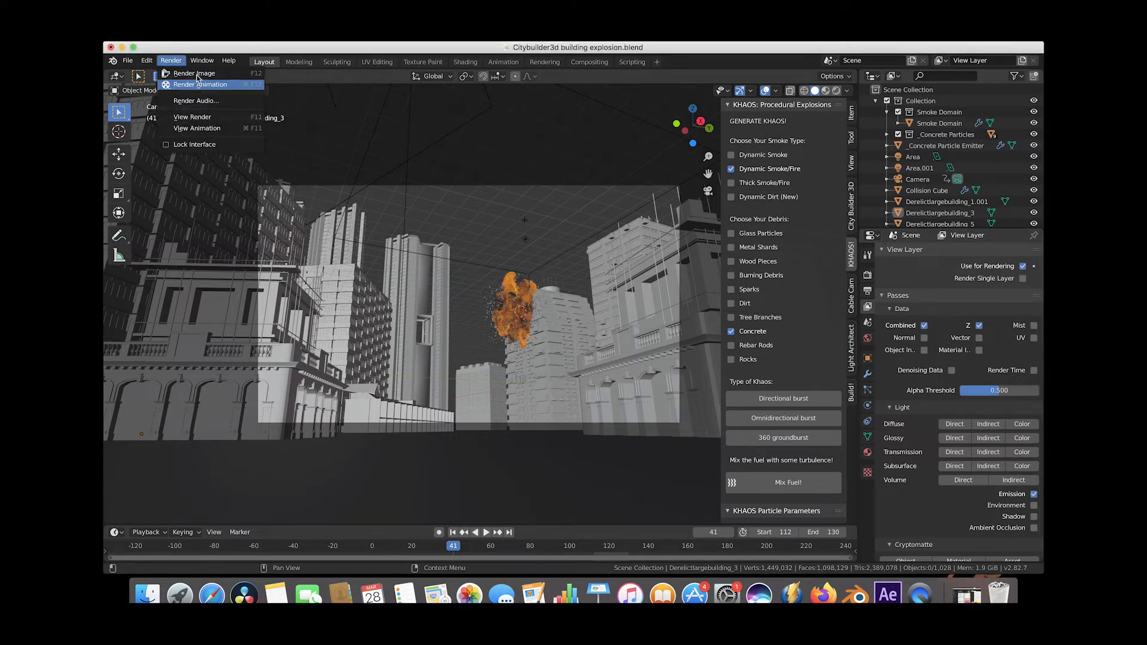
mouse_move(194, 72)
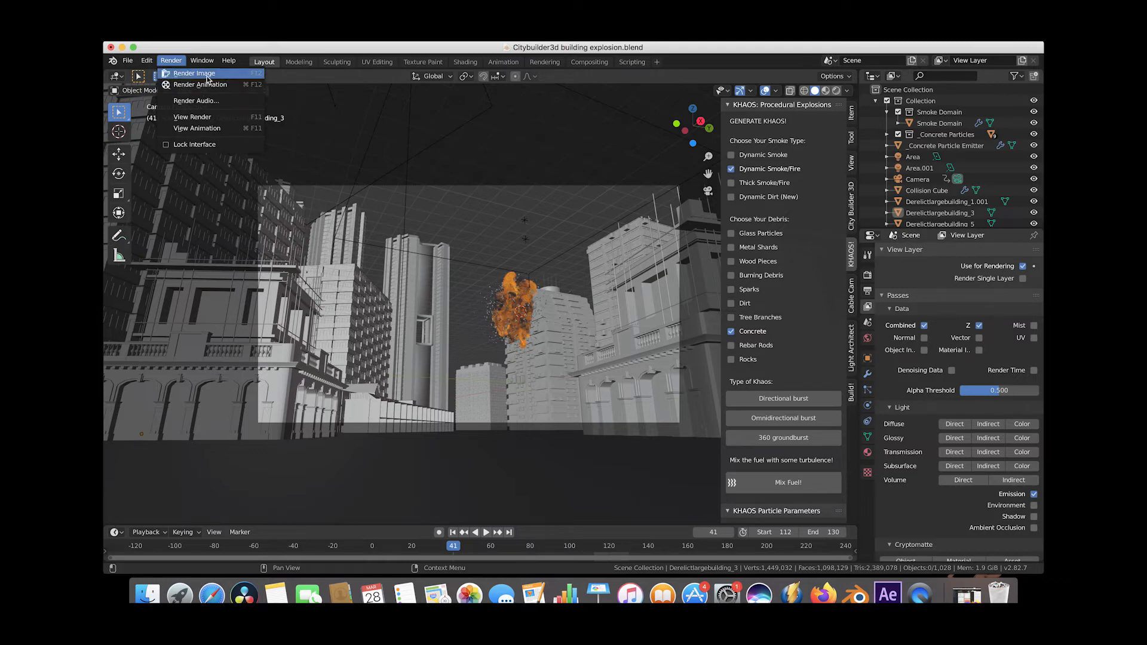
mouse_move(194, 73)
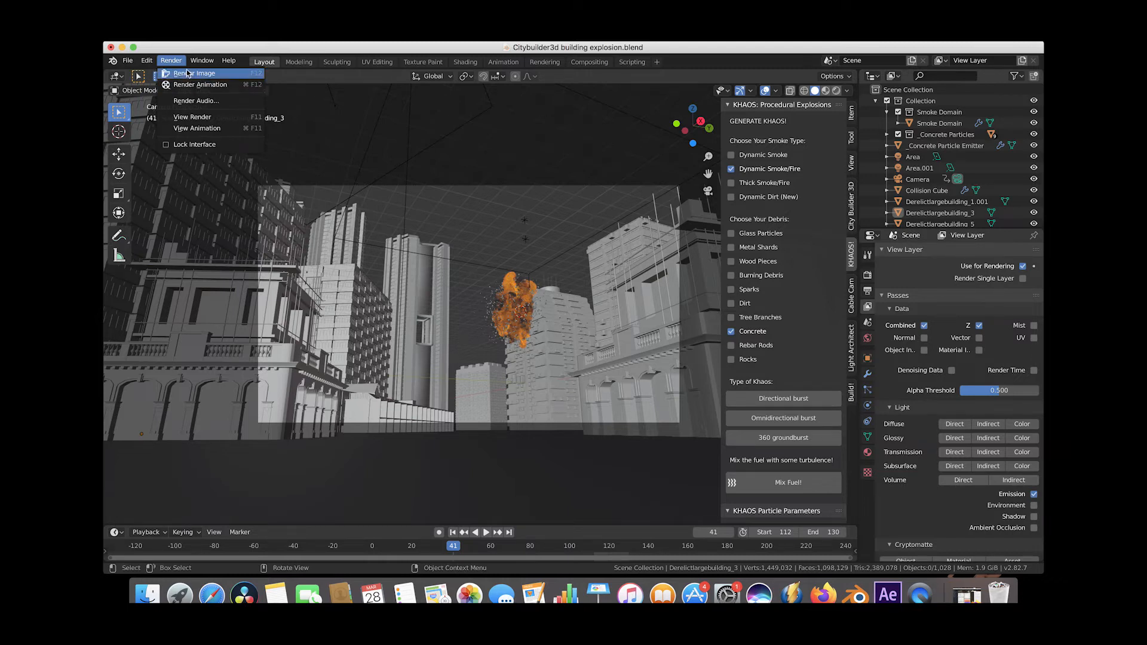
click(199, 73)
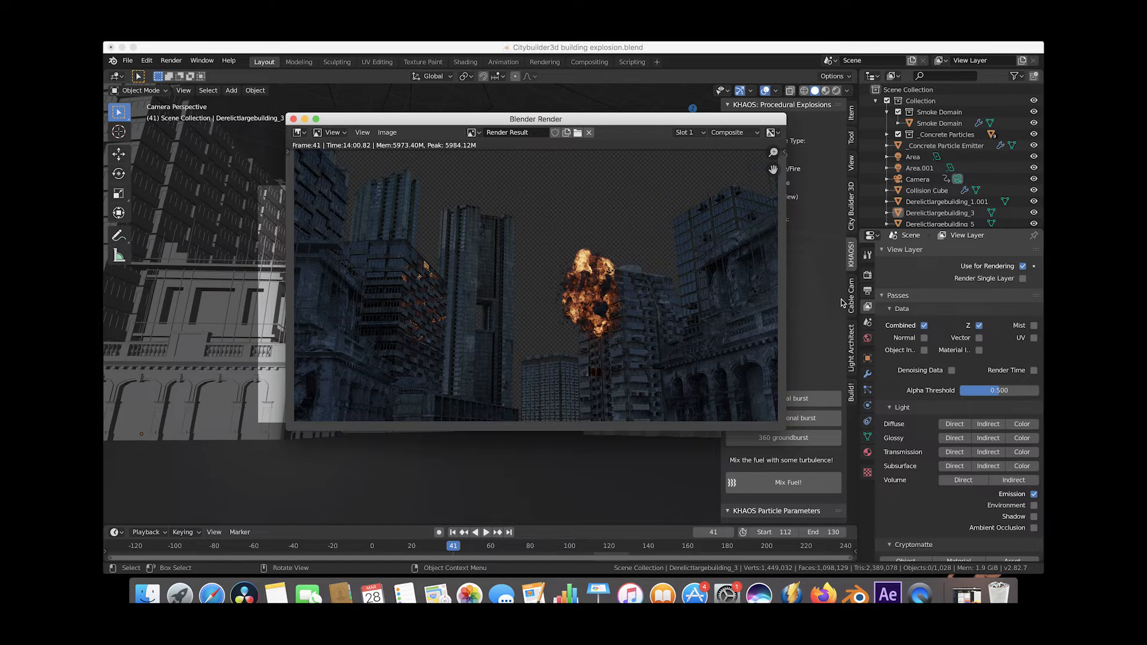
mouse_move(426, 335)
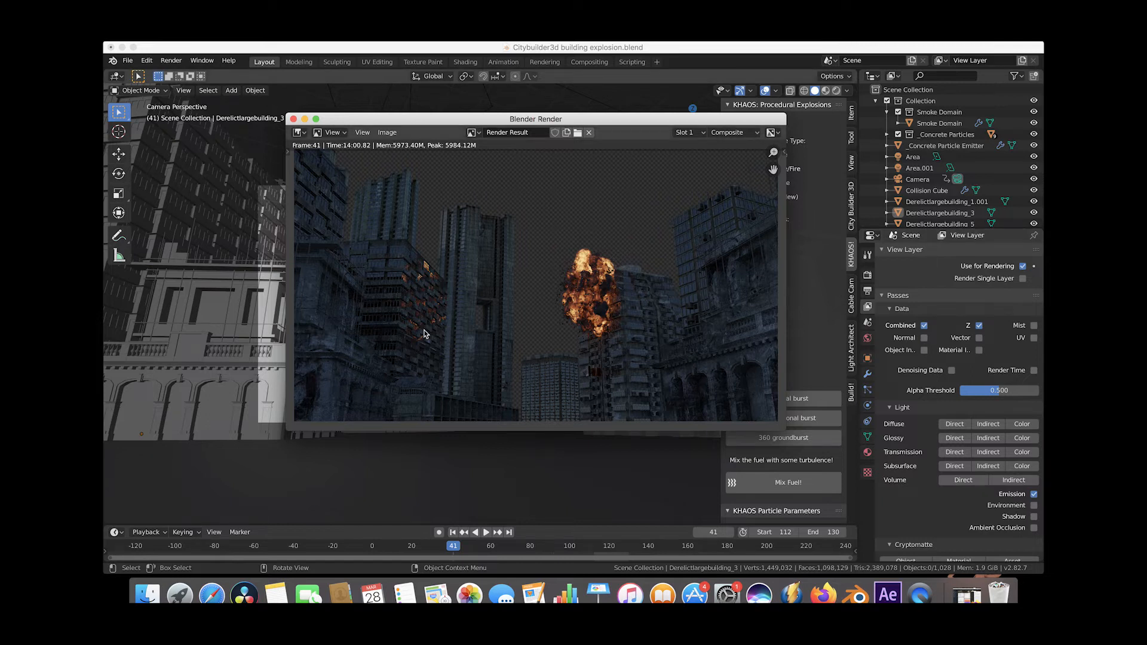
mouse_move(437, 224)
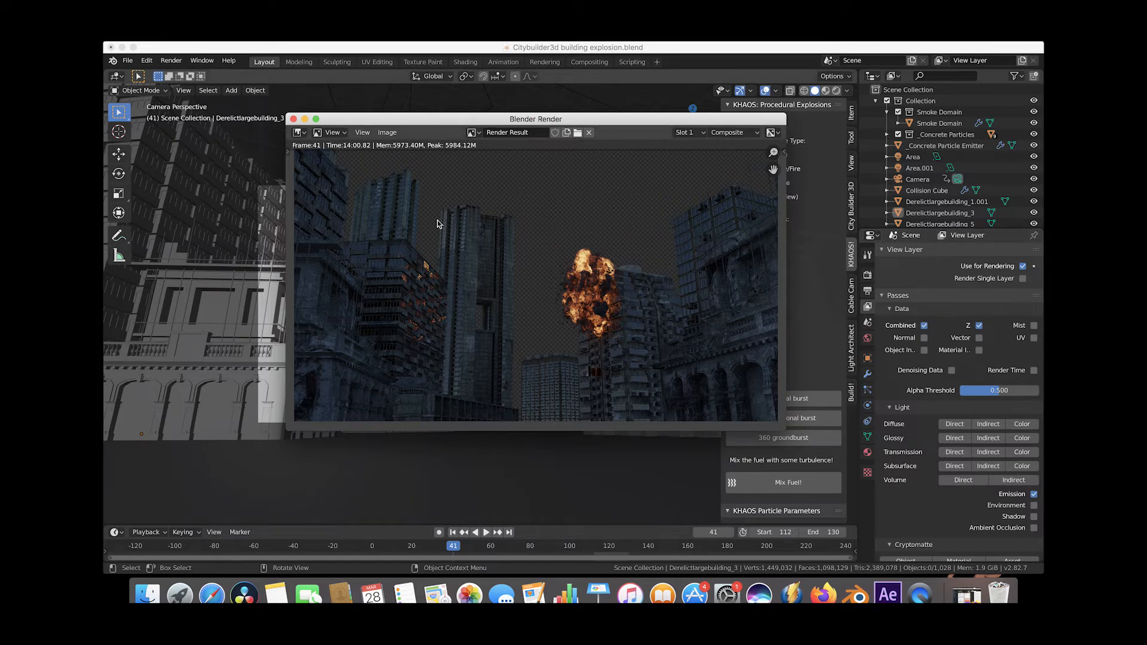
mouse_move(634, 244)
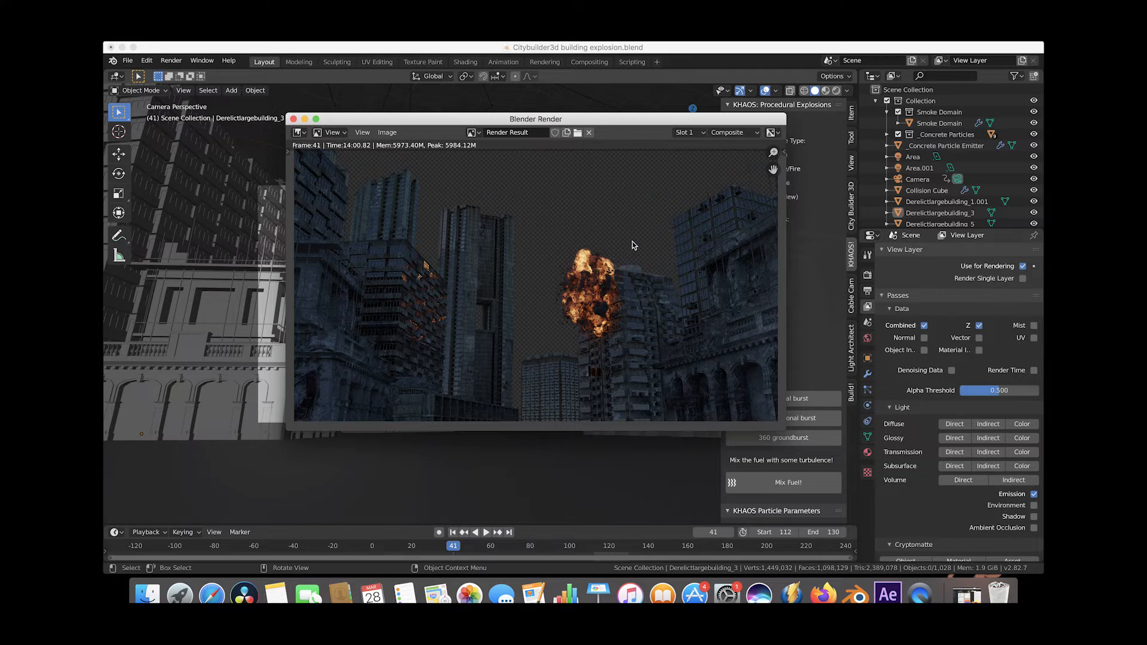
mouse_move(628, 297)
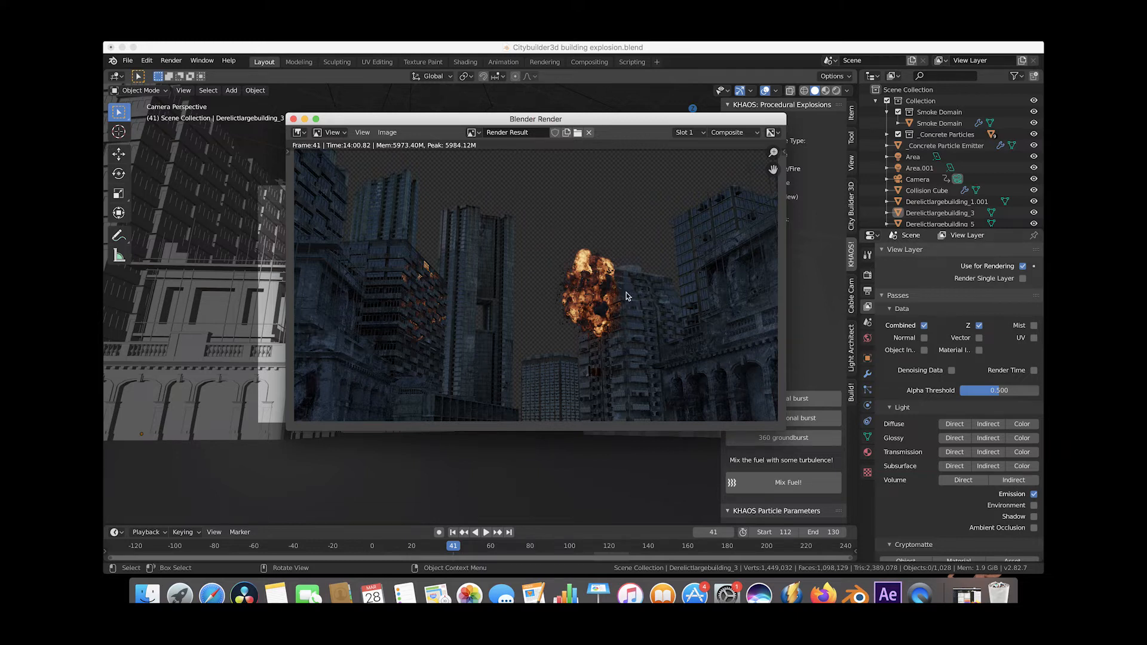
Step: Close the render result window to return to the city scene viewport
click(590, 133)
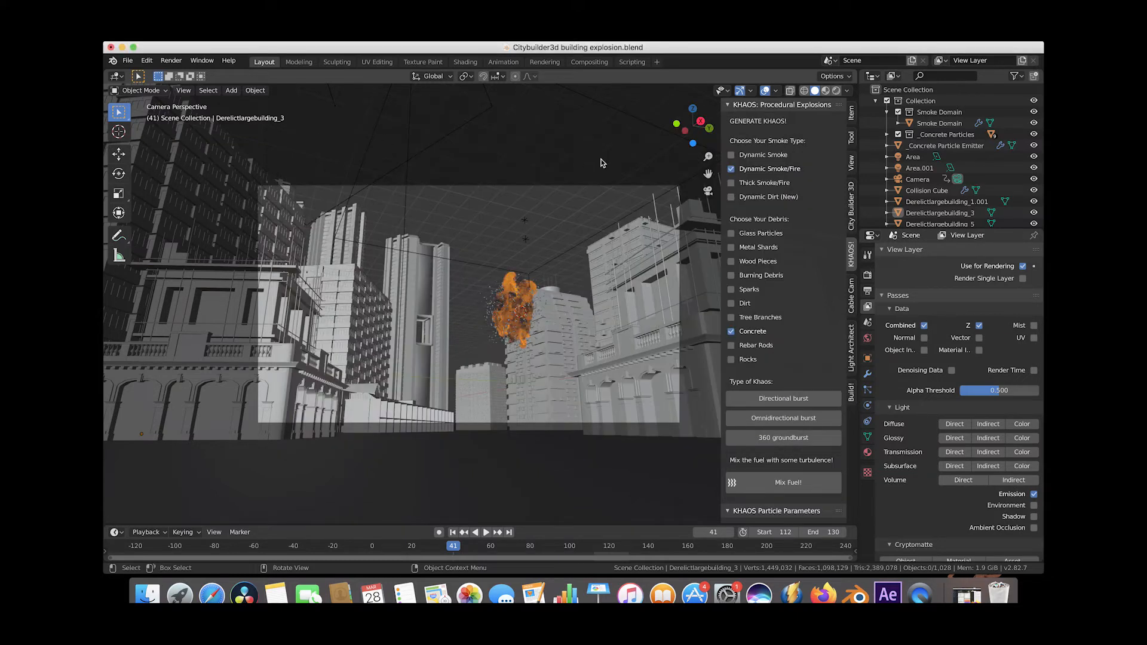
Step: Switch to the Compositing workspace and reduce the tree to the Render Layers node over the backdrop
click(589, 61)
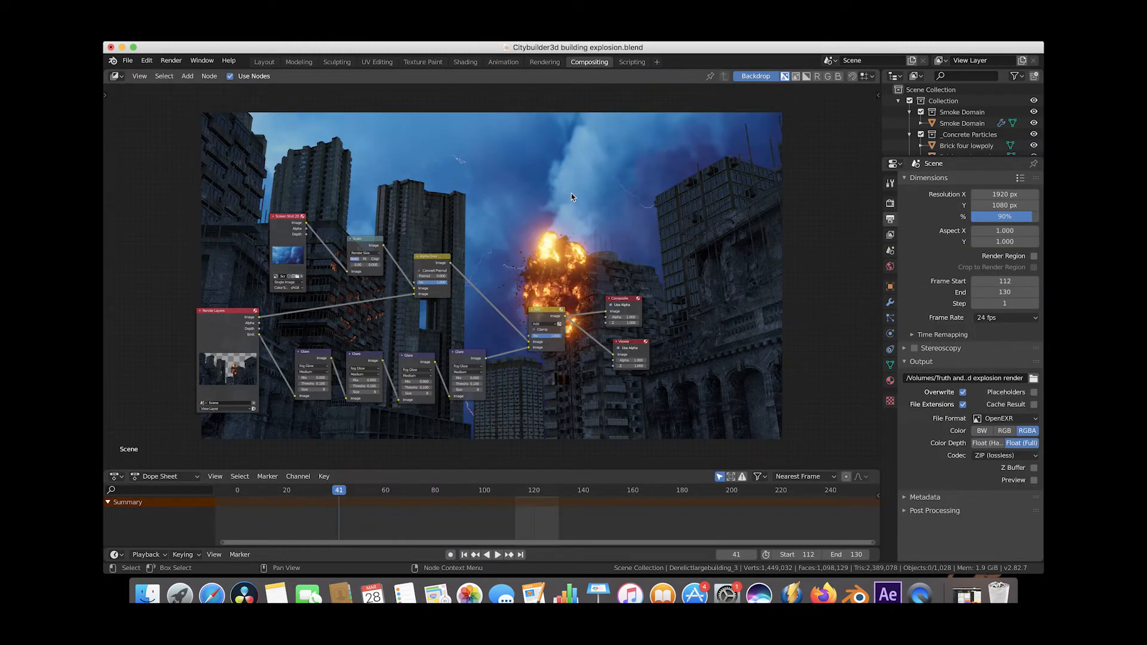
mouse_move(526, 136)
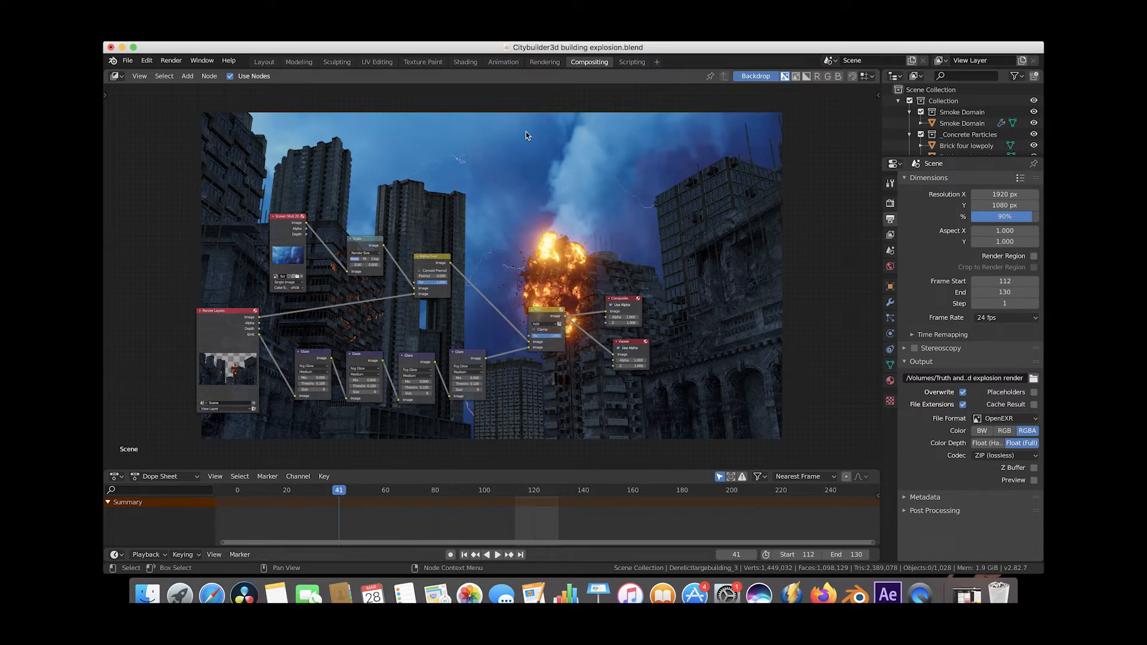
mouse_move(610, 151)
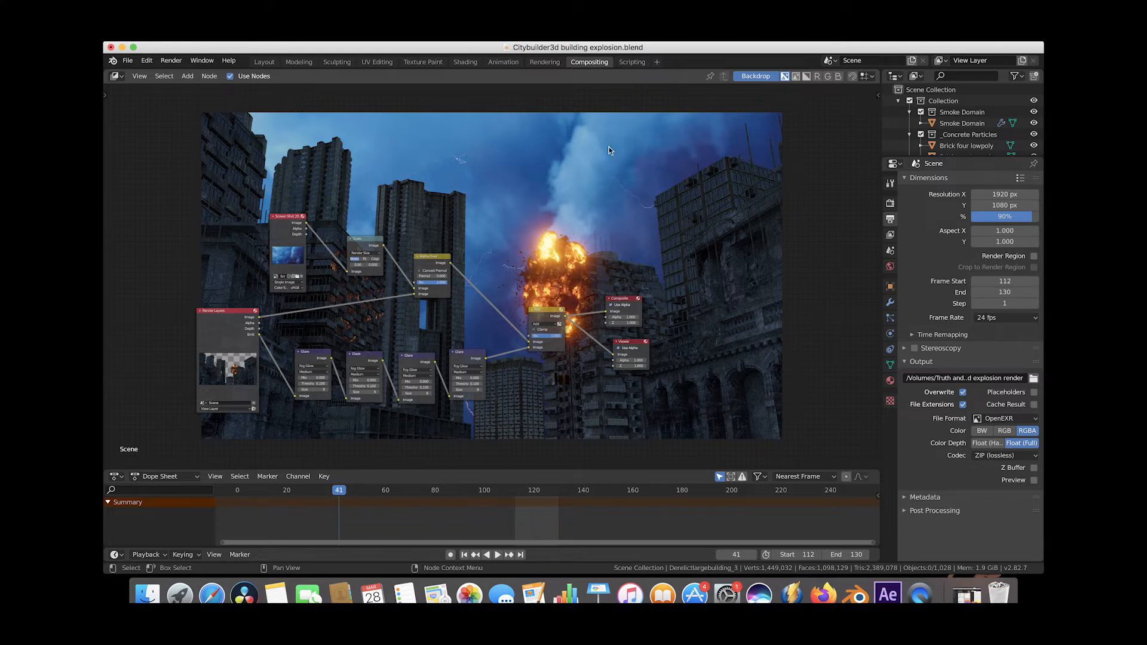
mouse_move(650, 340)
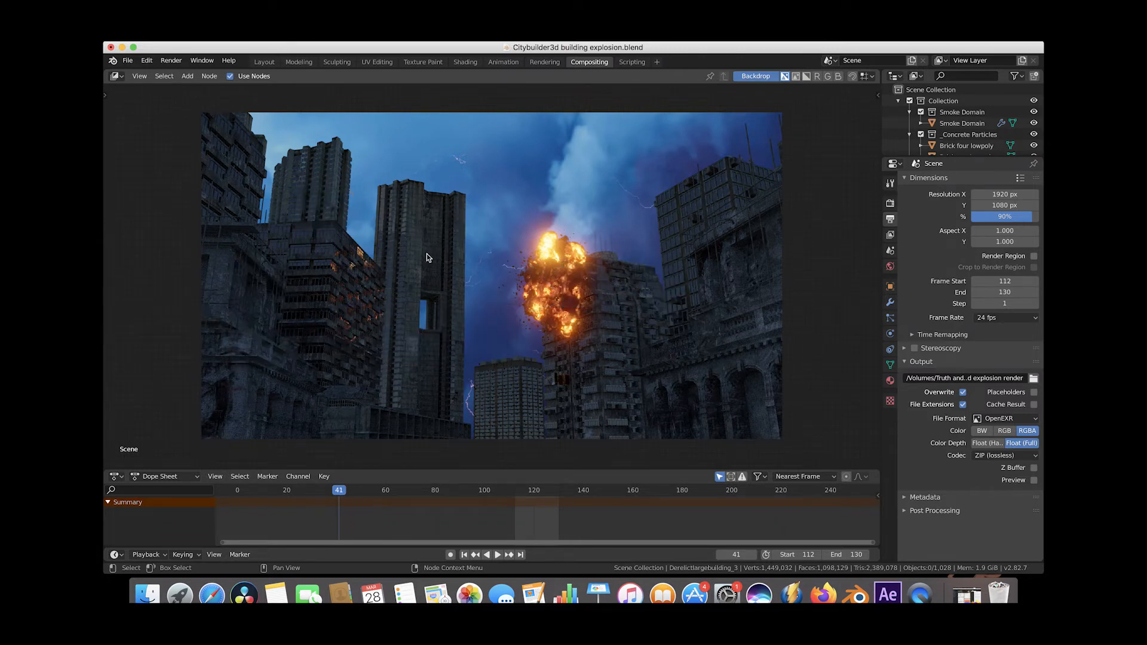
mouse_move(612, 270)
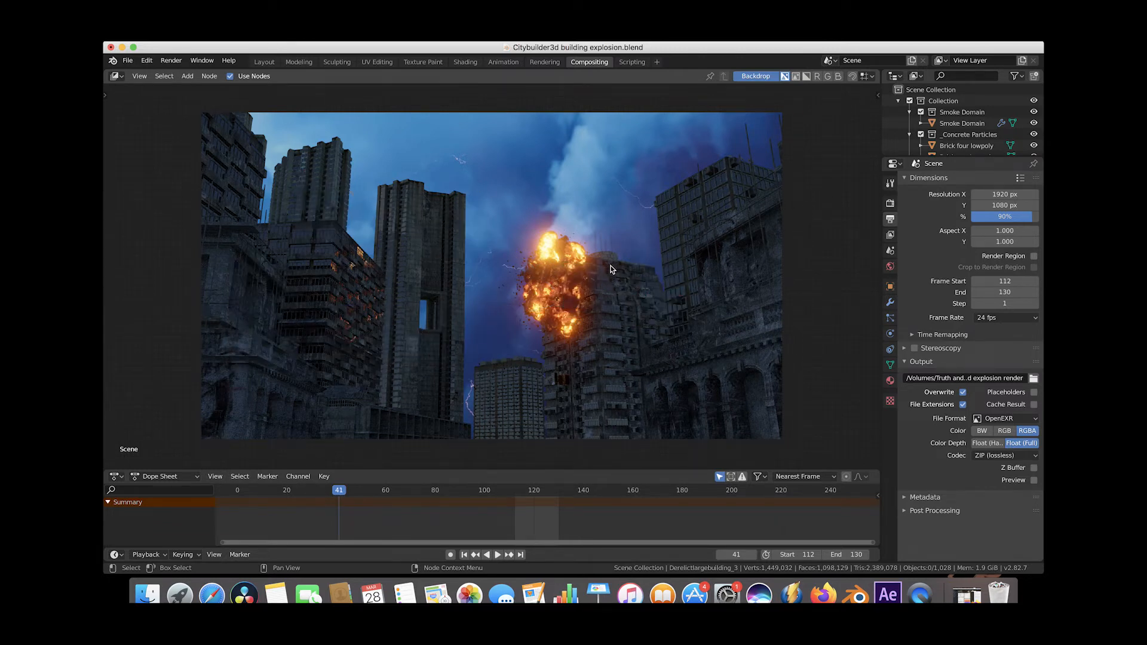
mouse_move(287, 337)
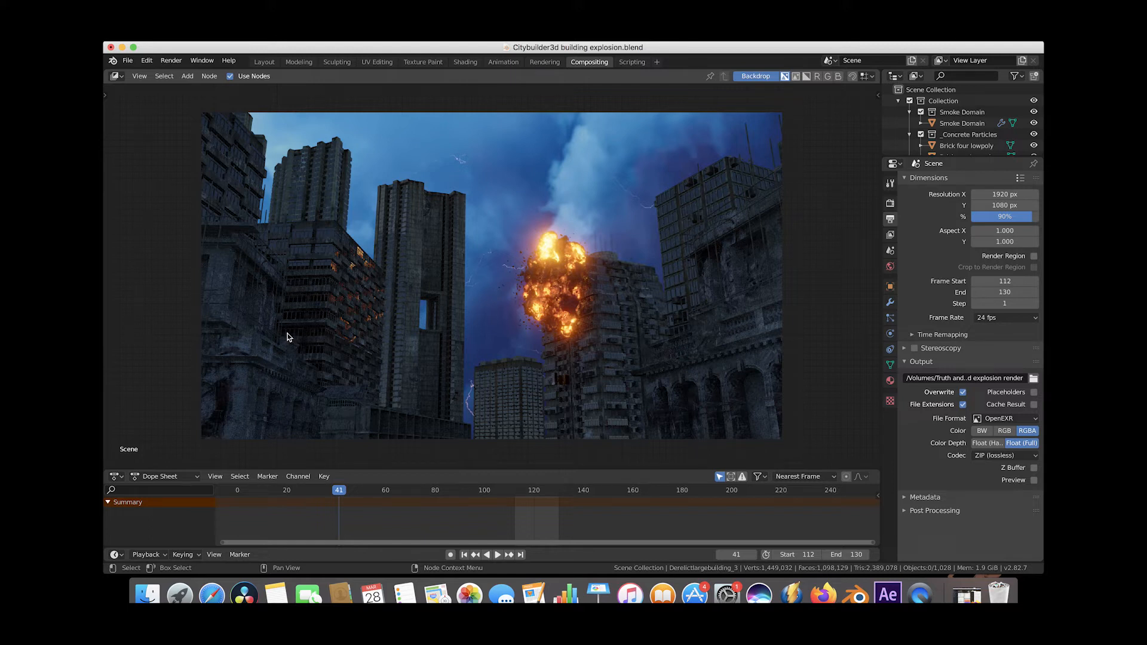
click(187, 76)
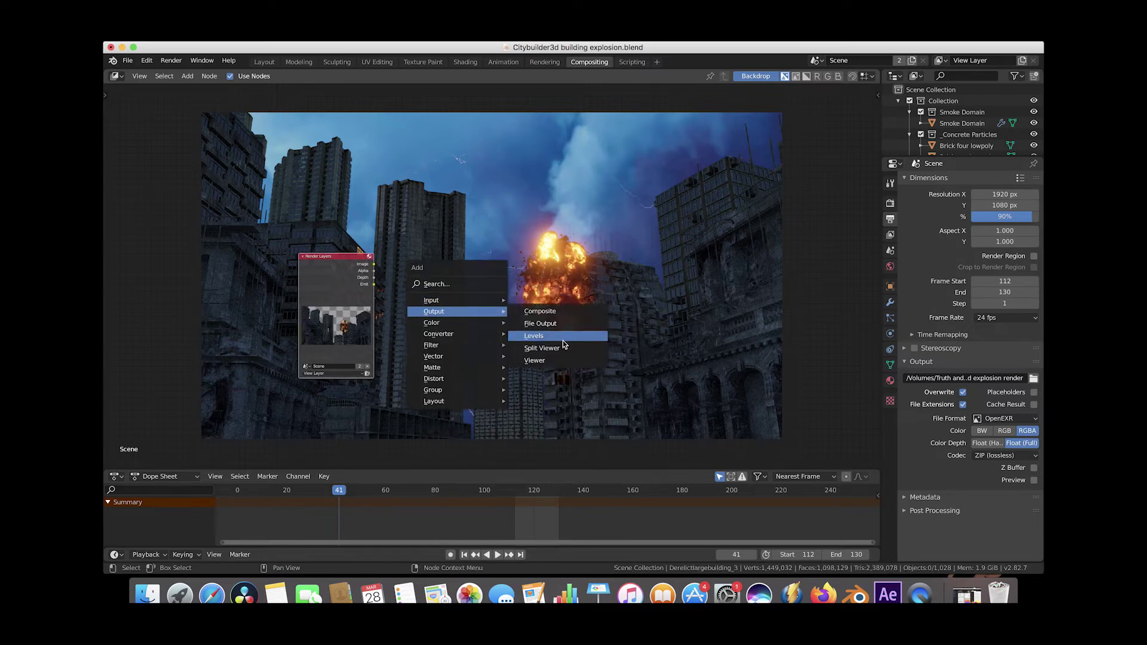
Step: Add a Viewer node and chain three Fog Glow glare nodes between Render Layers and it
click(534, 359)
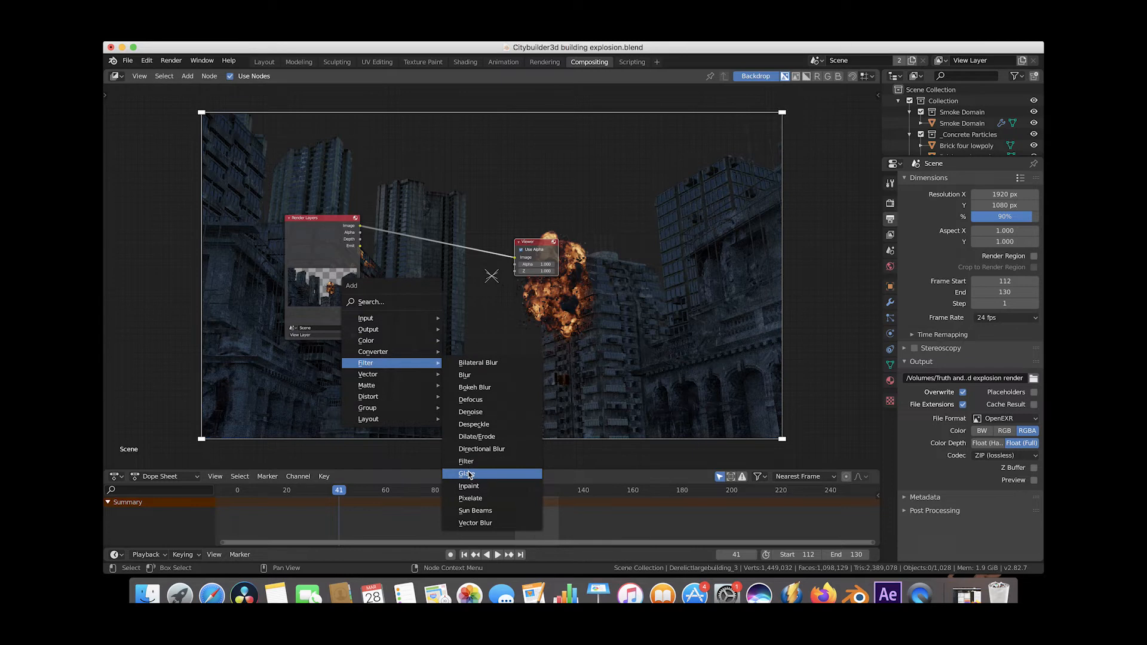
click(465, 474)
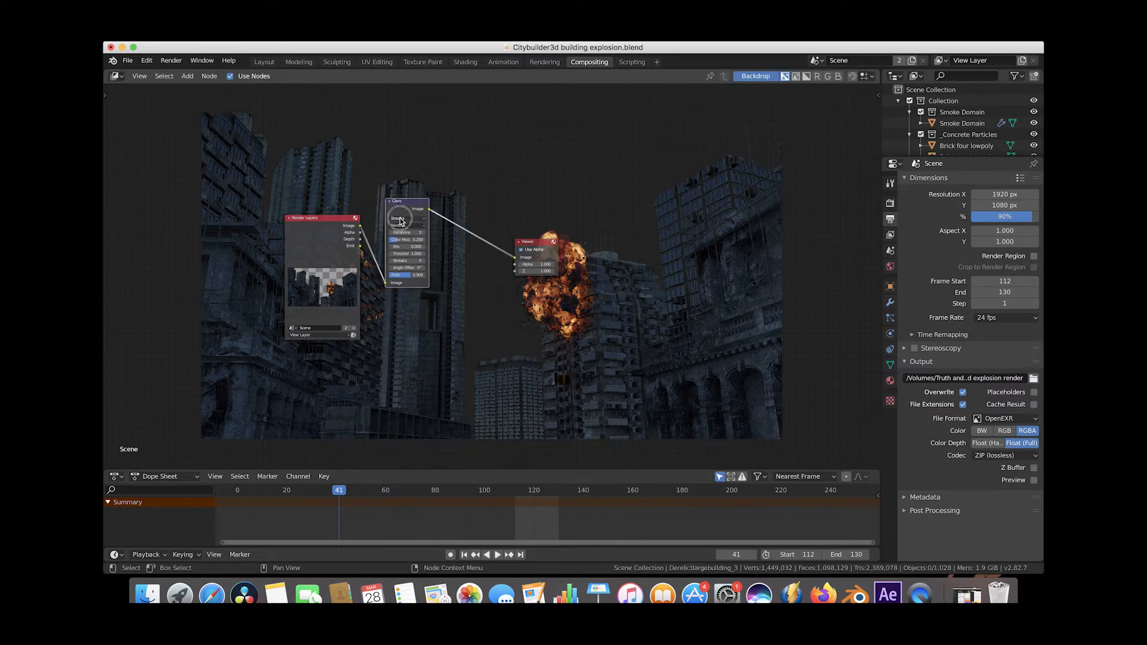
click(407, 218)
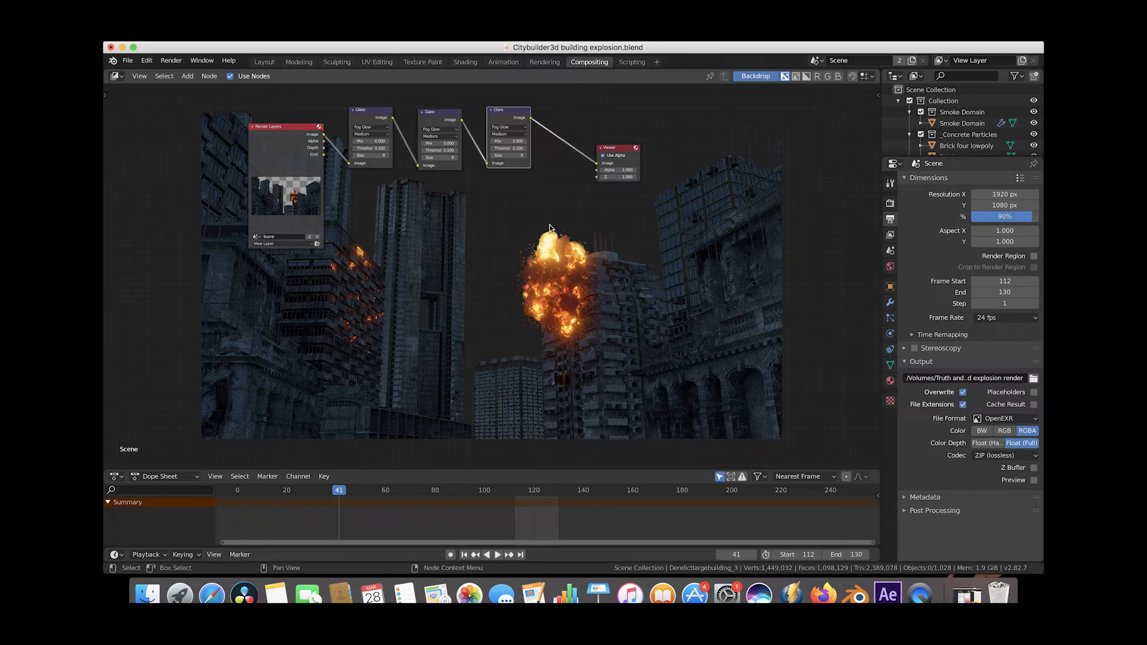
mouse_move(545, 310)
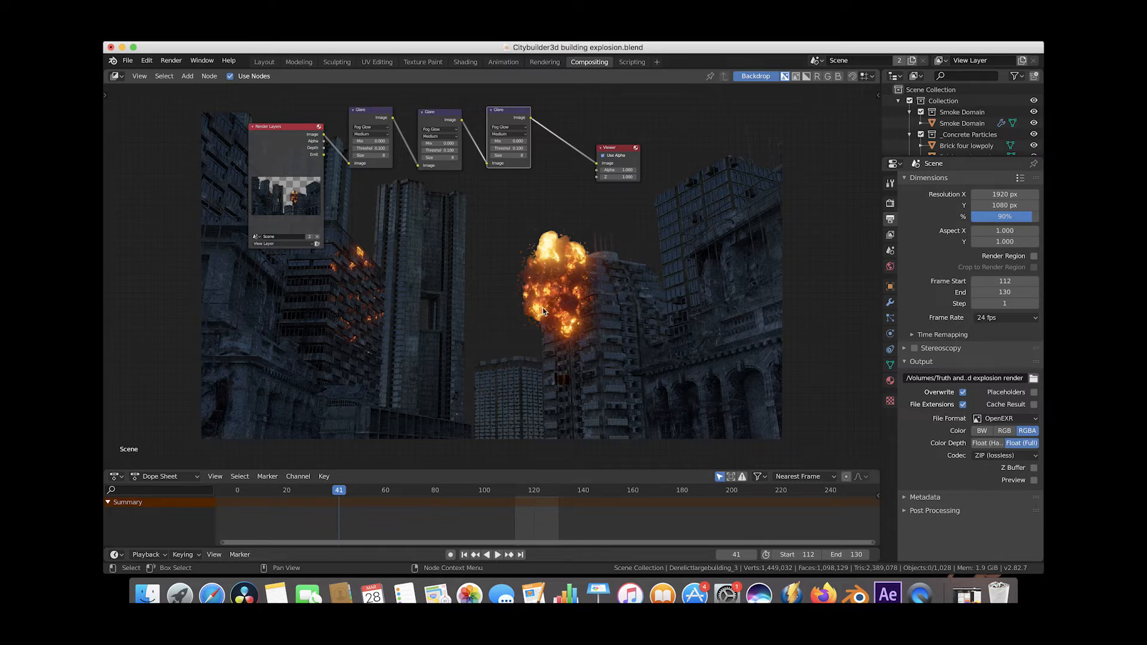
mouse_move(544, 246)
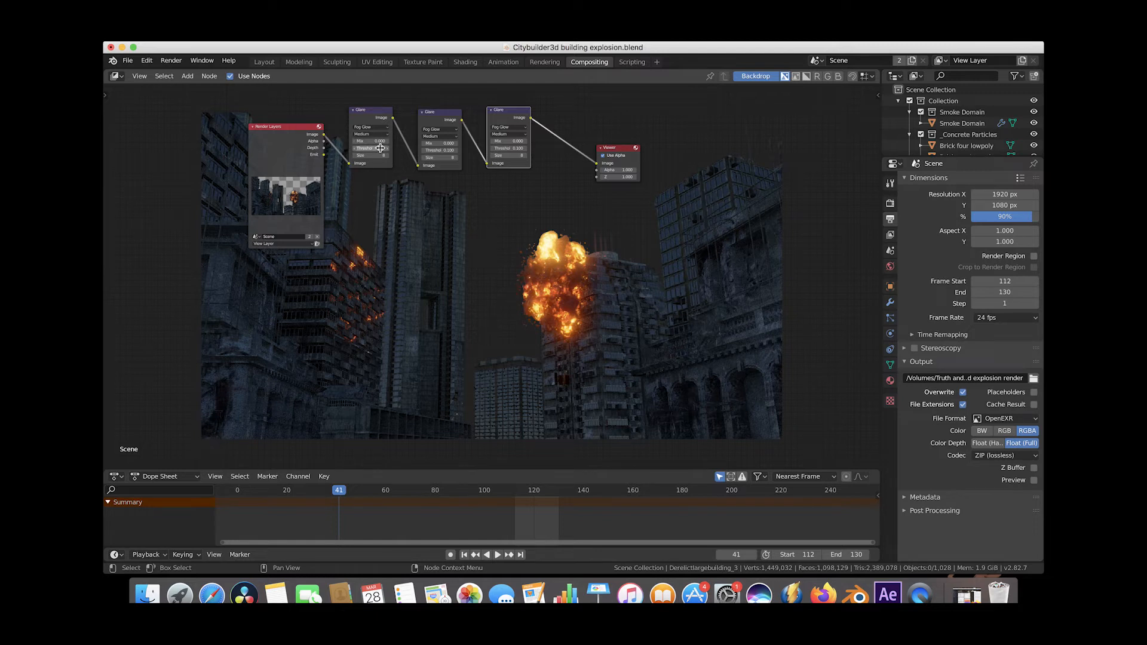
mouse_move(373, 149)
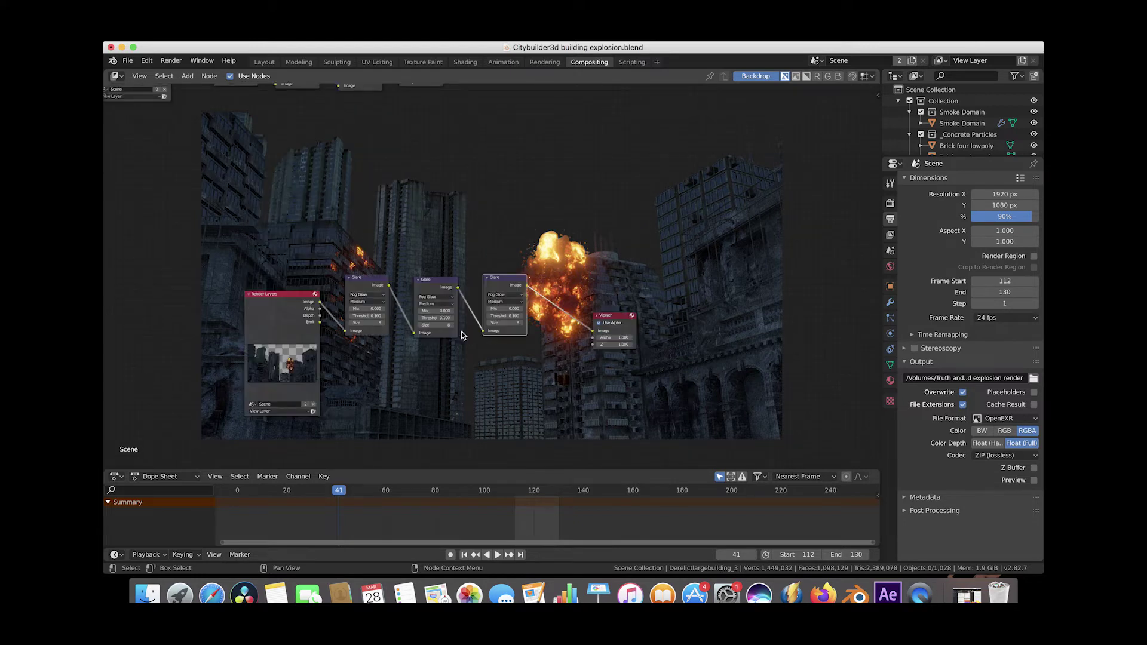
mouse_move(488, 393)
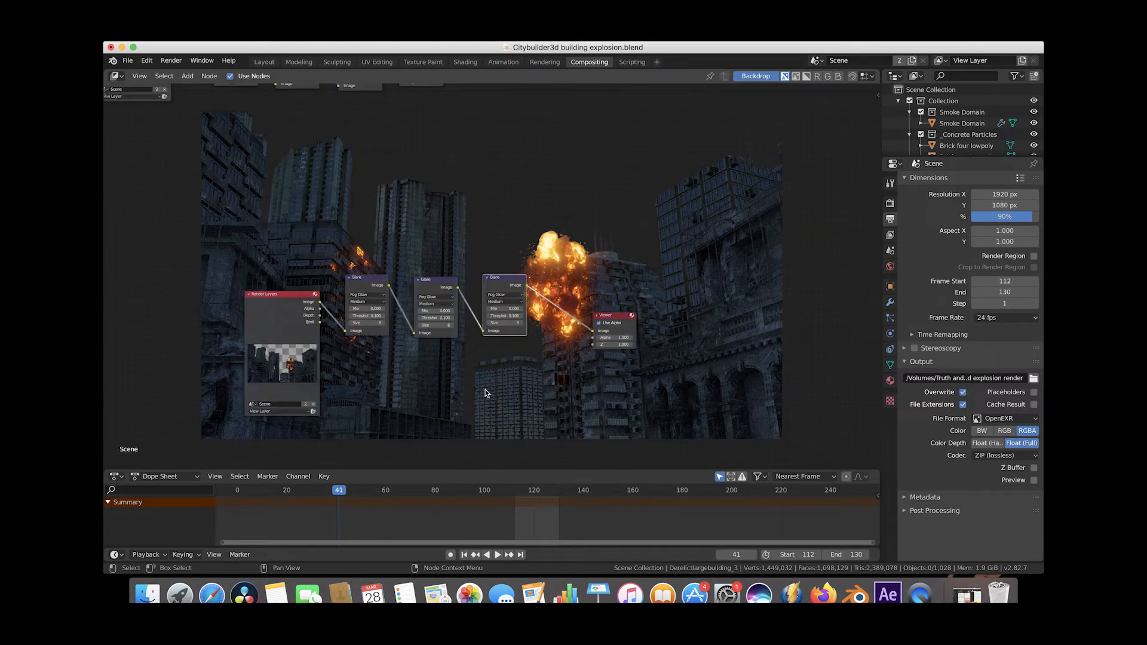
mouse_move(389, 367)
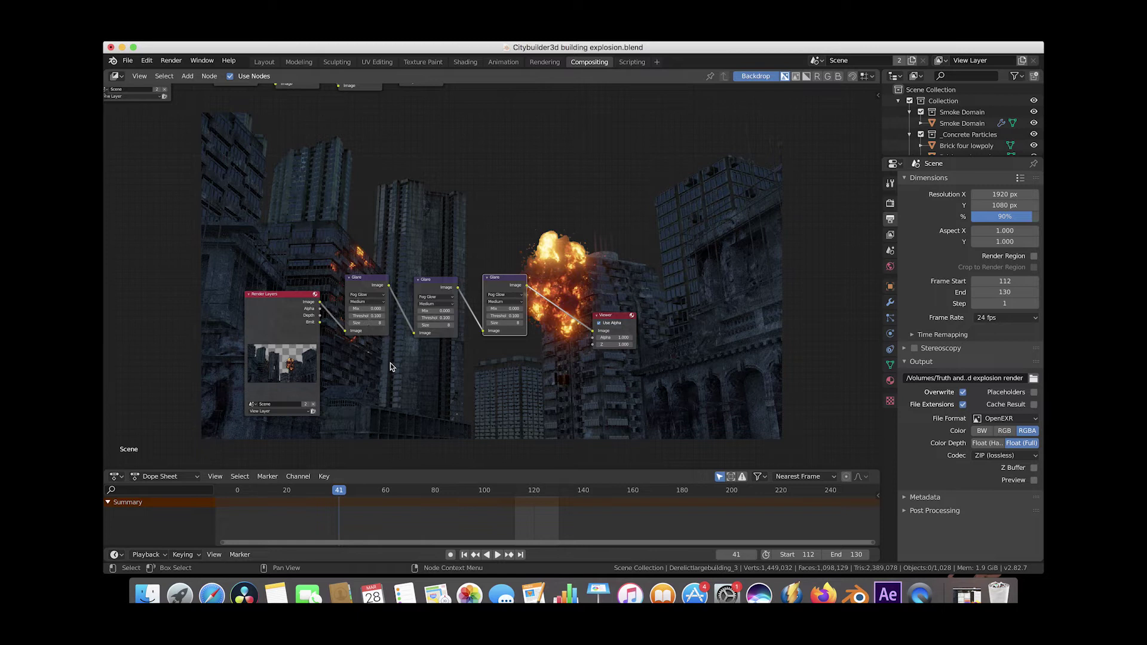
mouse_move(496, 161)
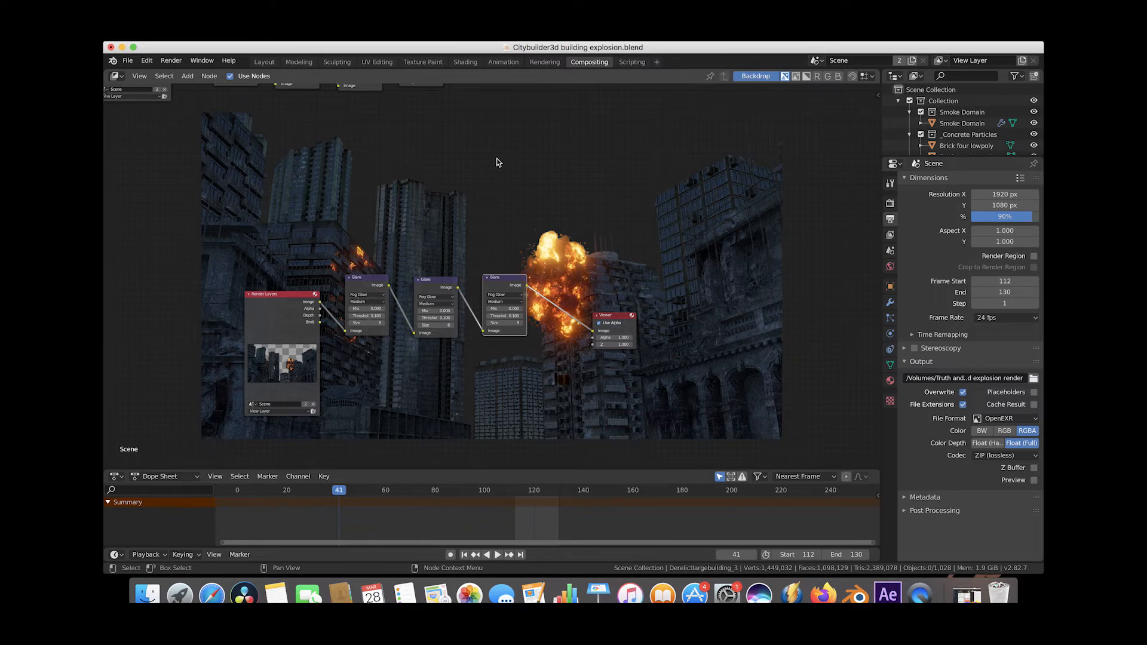
mouse_move(546, 257)
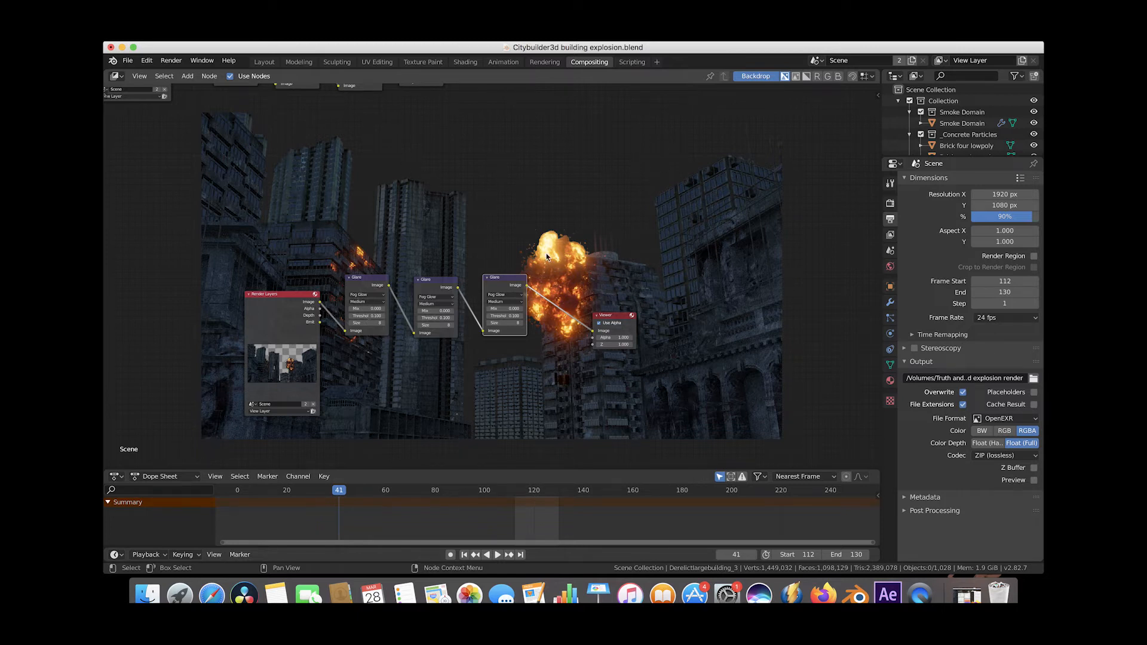
mouse_move(459, 367)
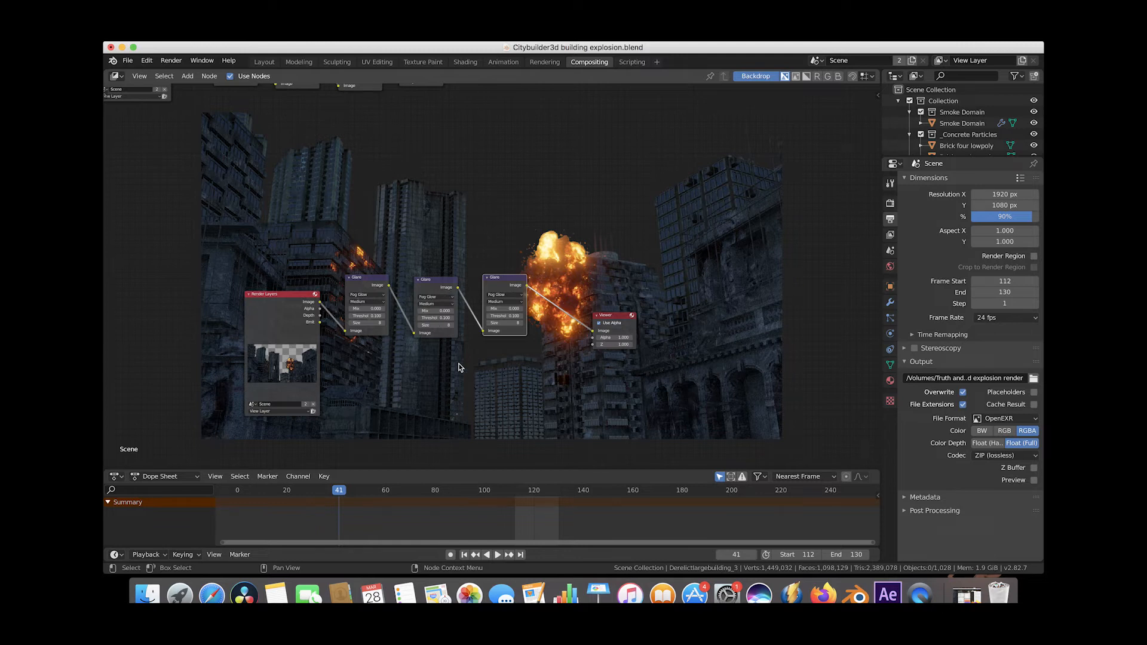
mouse_move(562, 382)
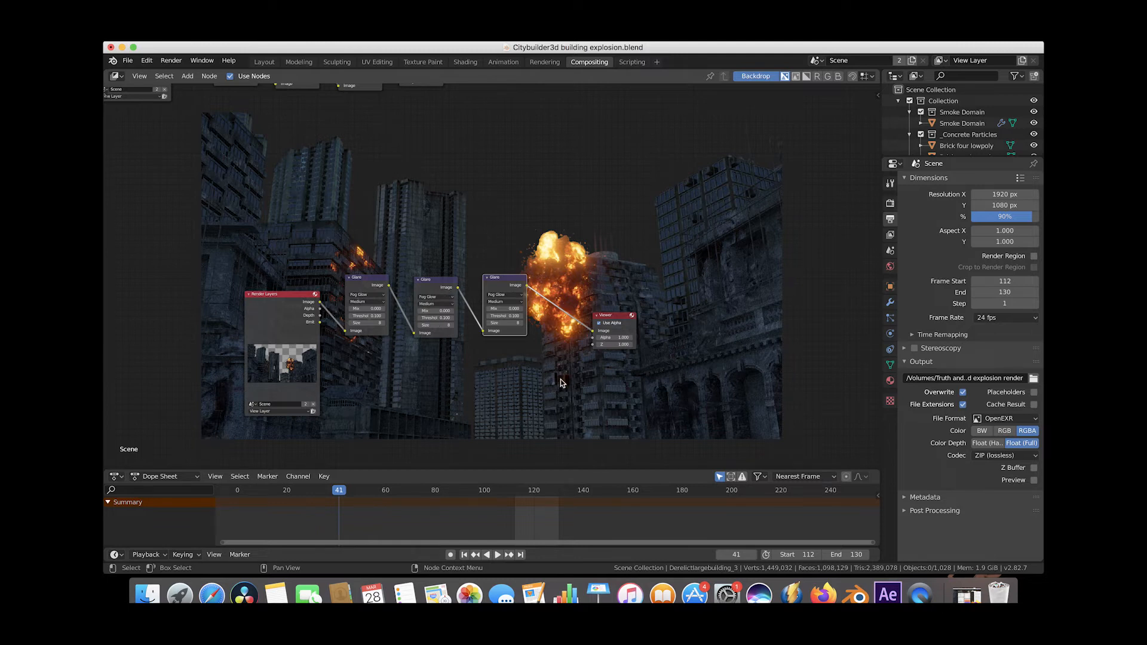
click(282, 294)
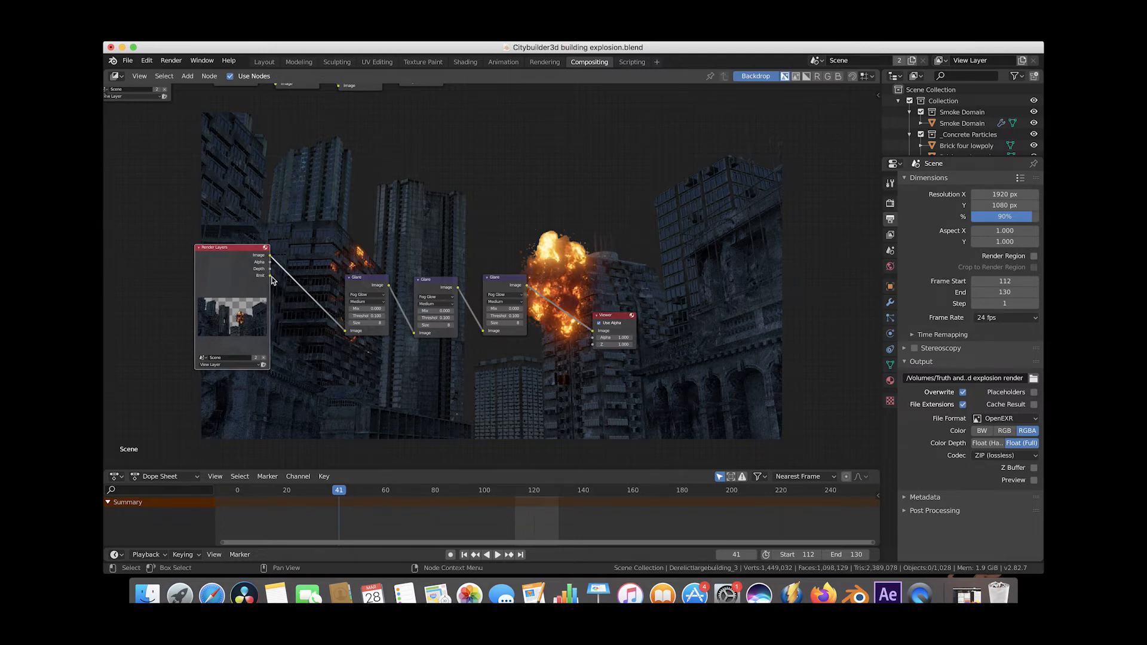
mouse_move(276, 325)
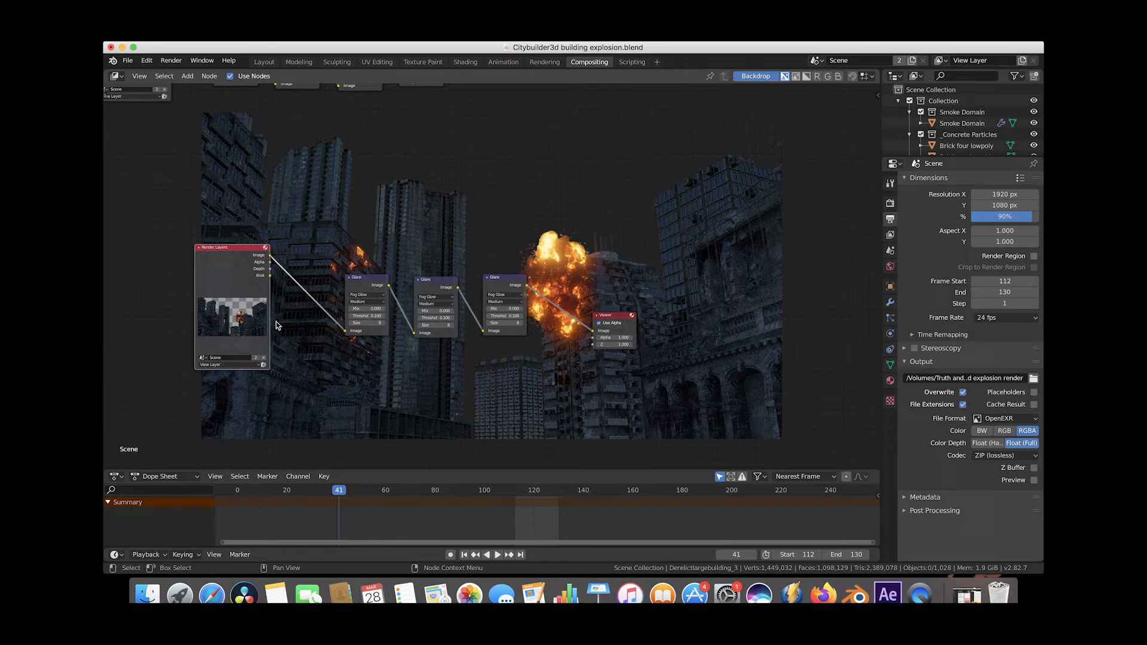
mouse_move(368, 324)
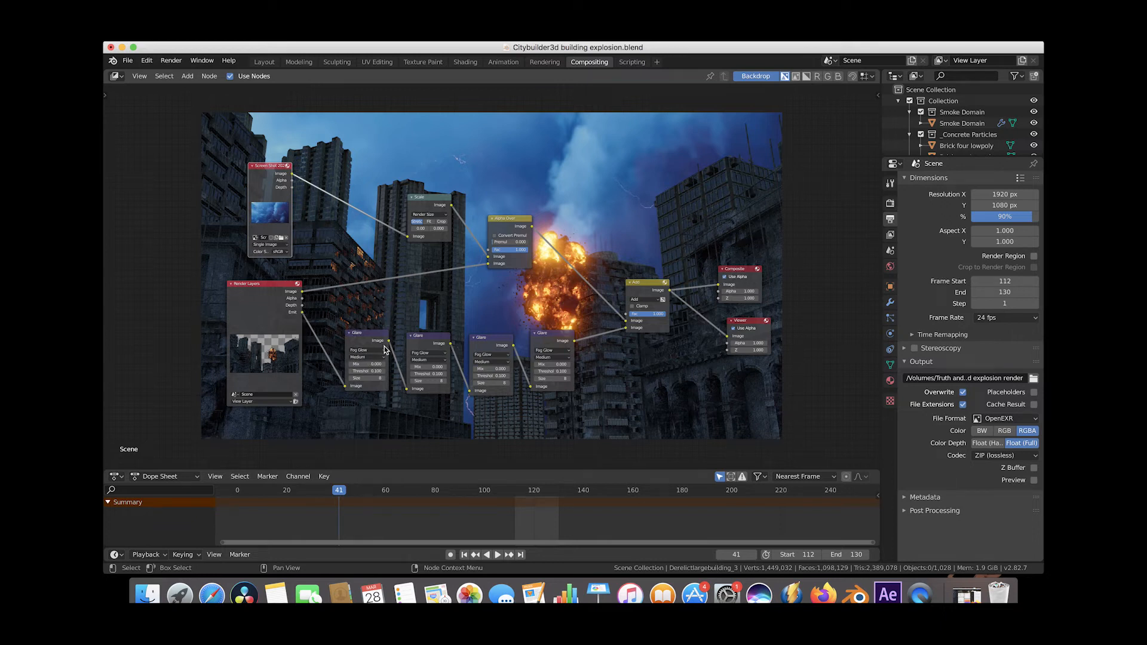
mouse_move(493, 377)
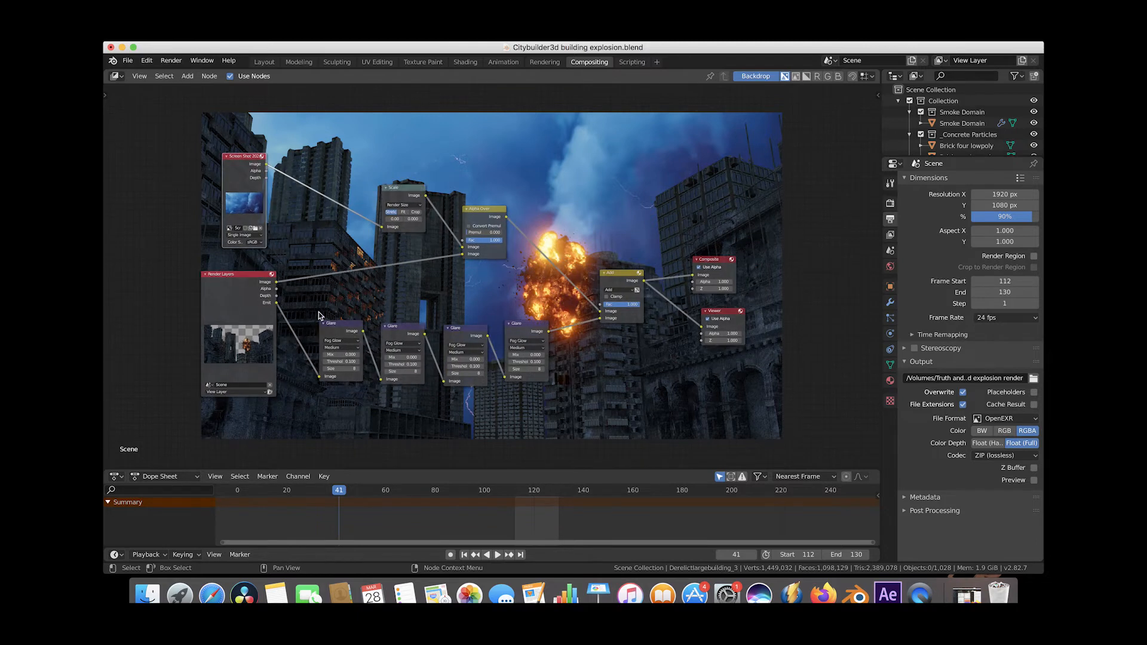
mouse_move(276, 306)
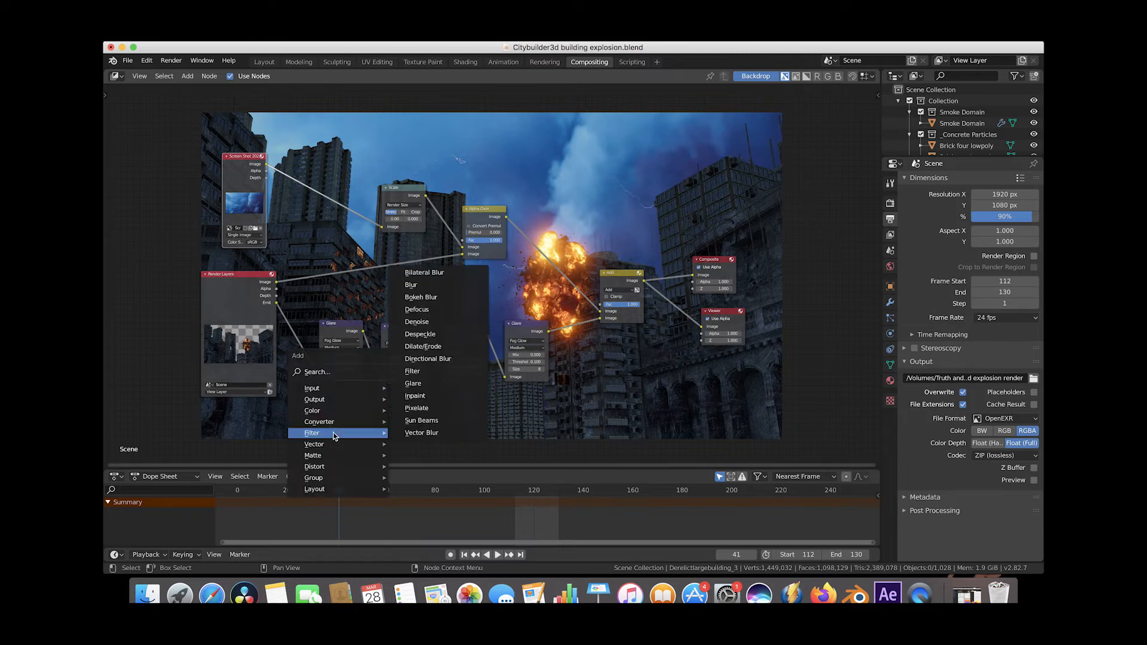
Step: Add a glare node to the emission chain and view the glowing explosion alone on black
click(413, 383)
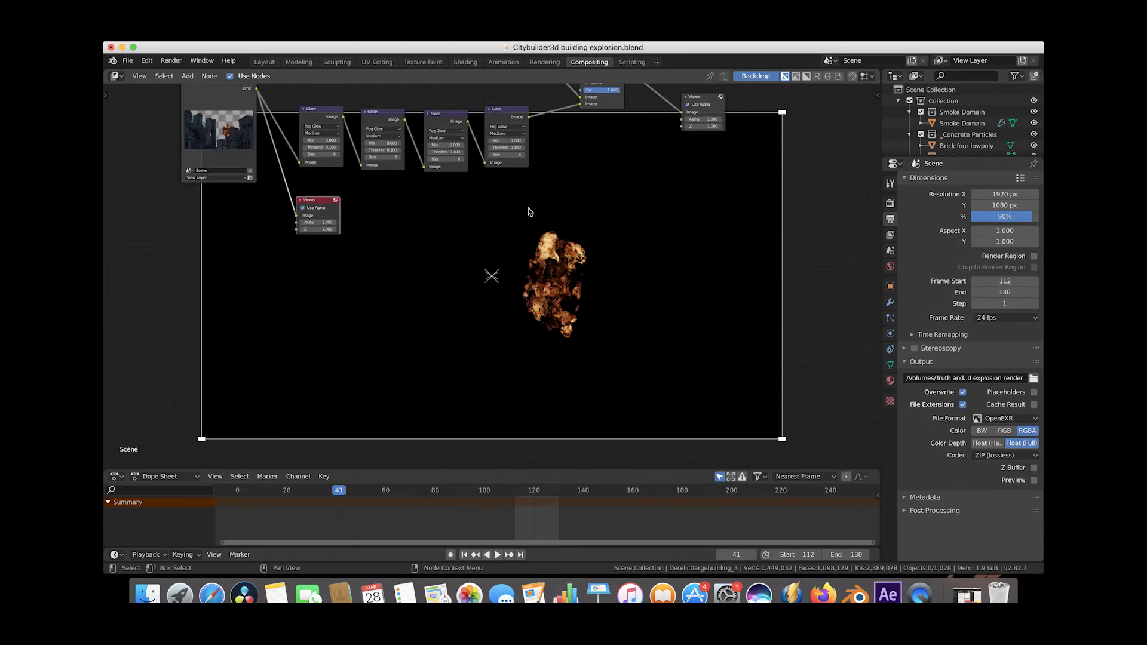
mouse_move(530, 252)
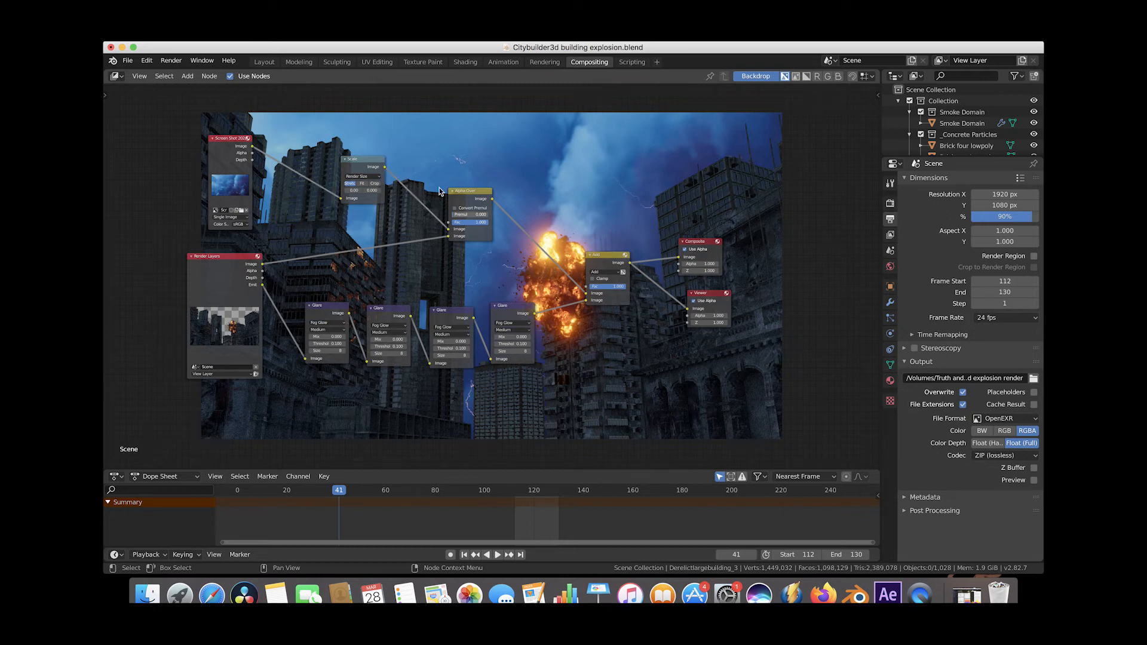
mouse_move(237, 282)
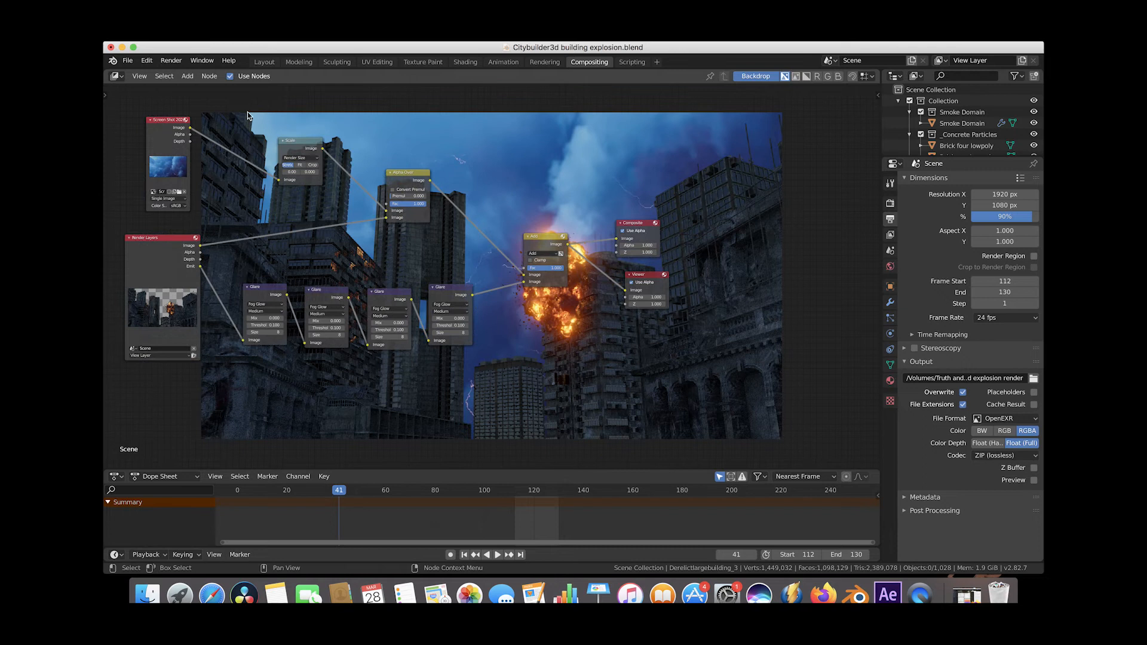
mouse_move(122, 146)
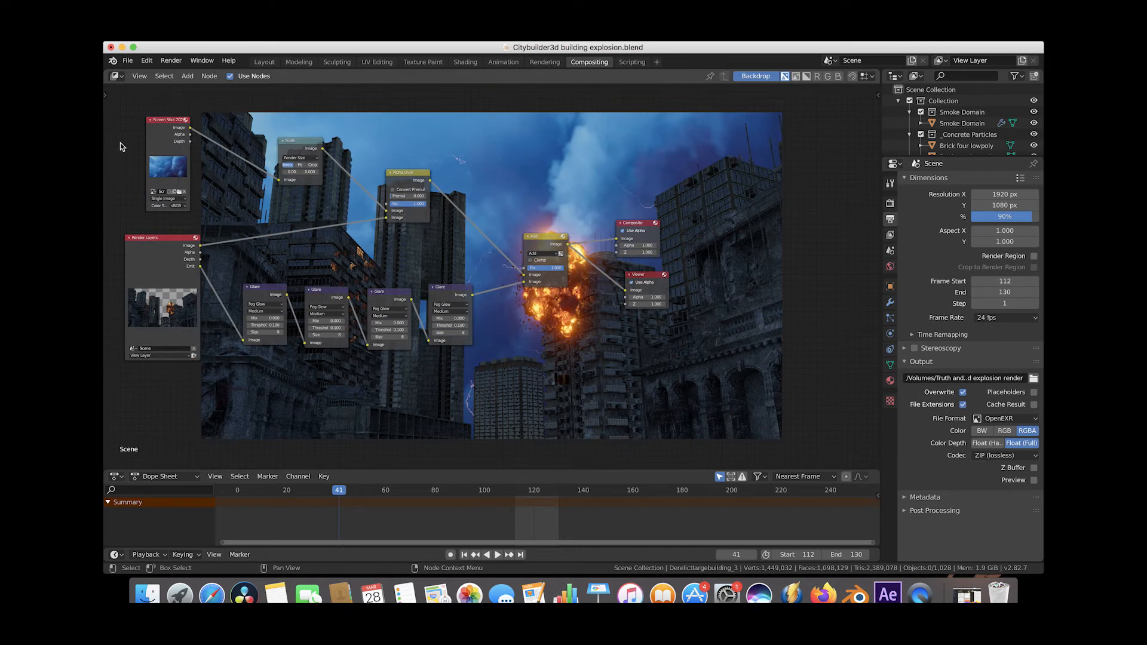
mouse_move(164, 208)
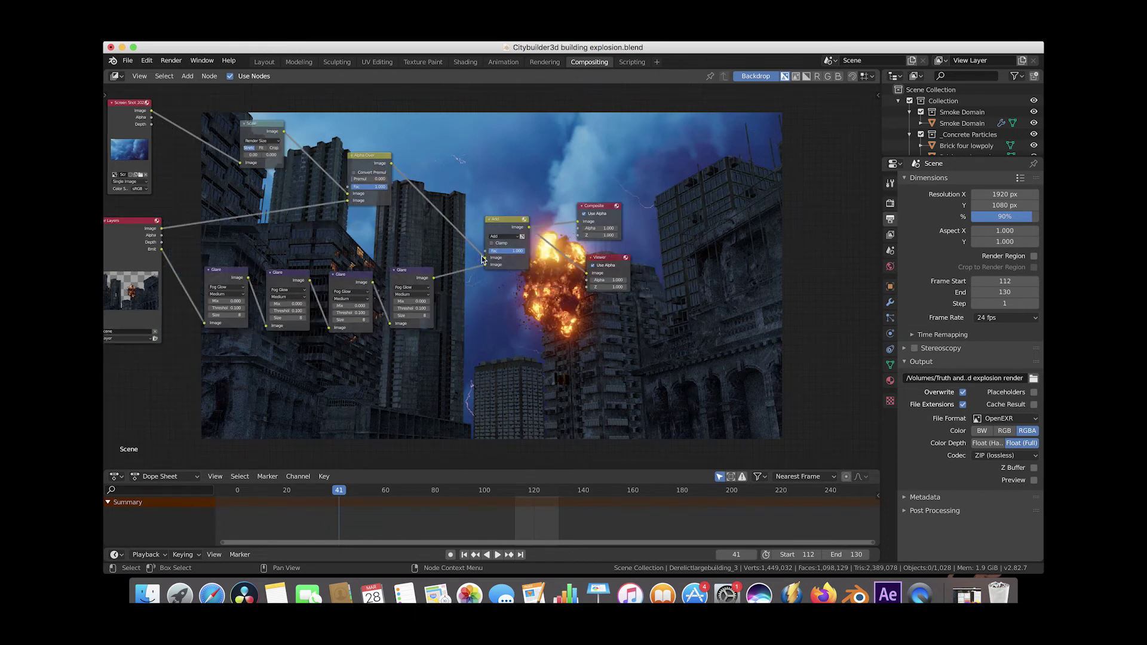
mouse_move(154, 279)
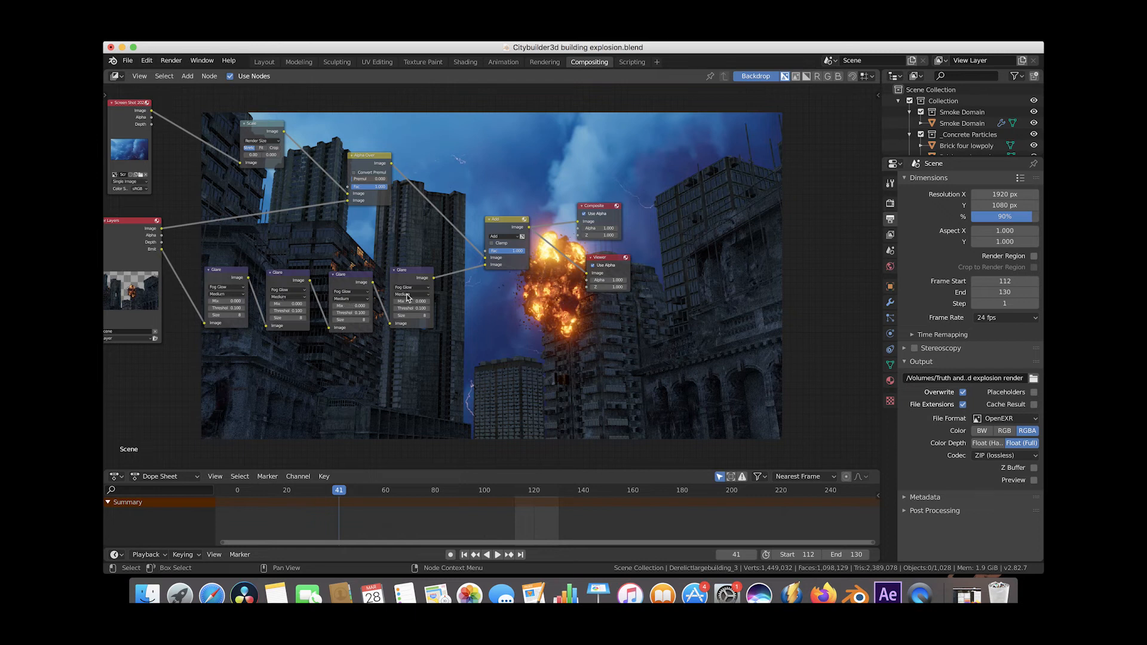
mouse_move(524, 133)
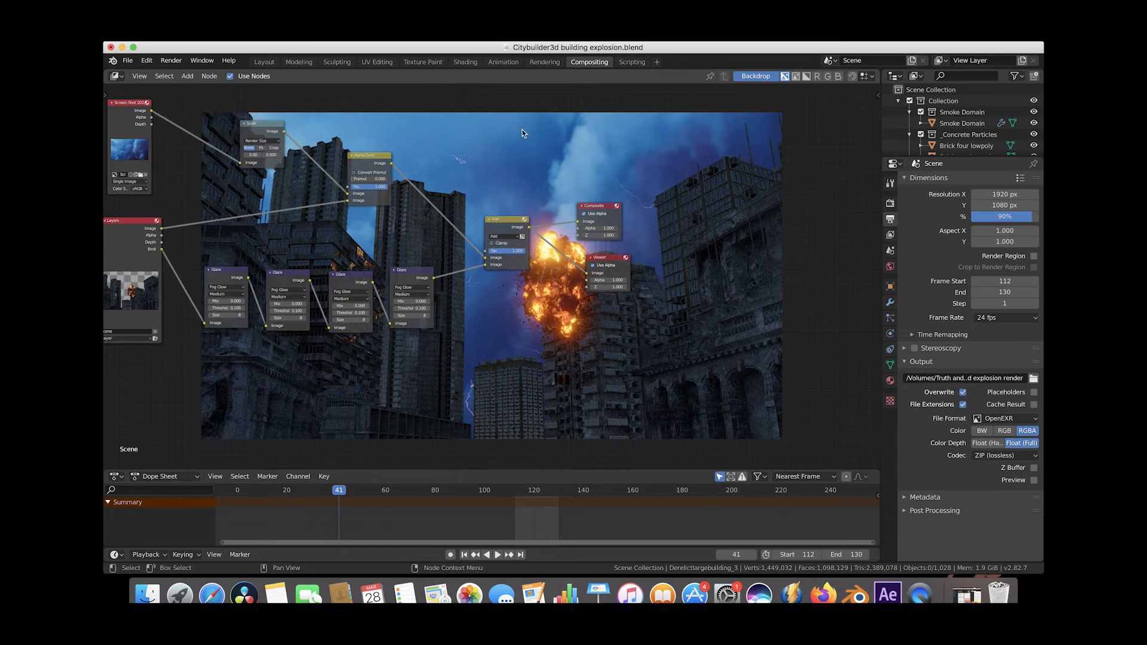
mouse_move(736, 314)
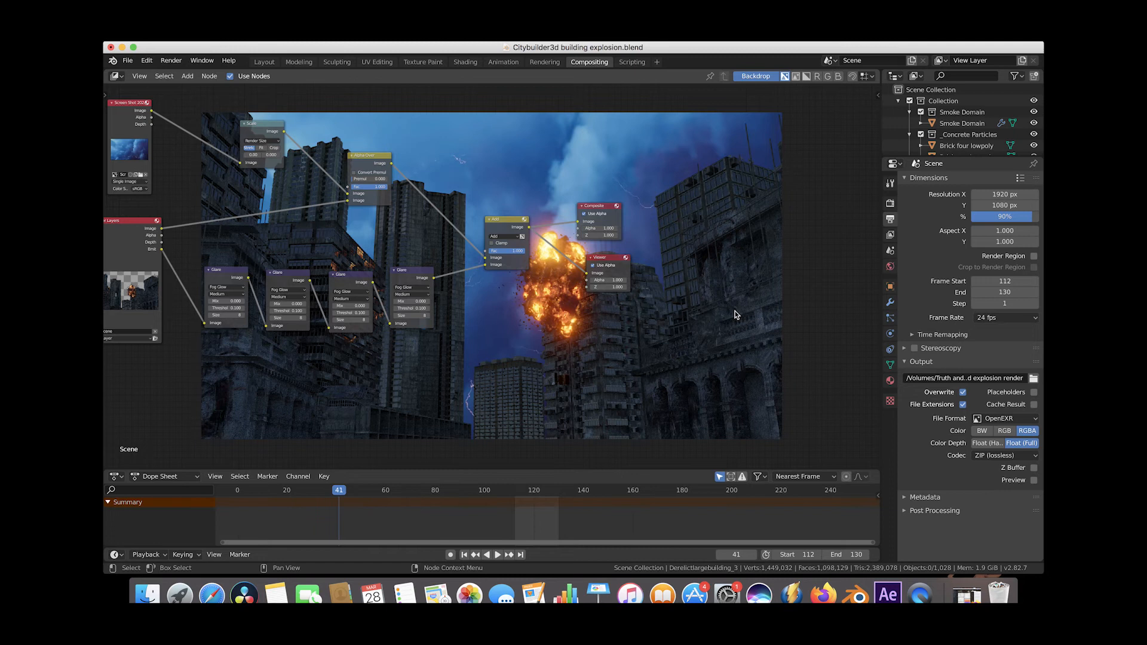
mouse_move(529, 231)
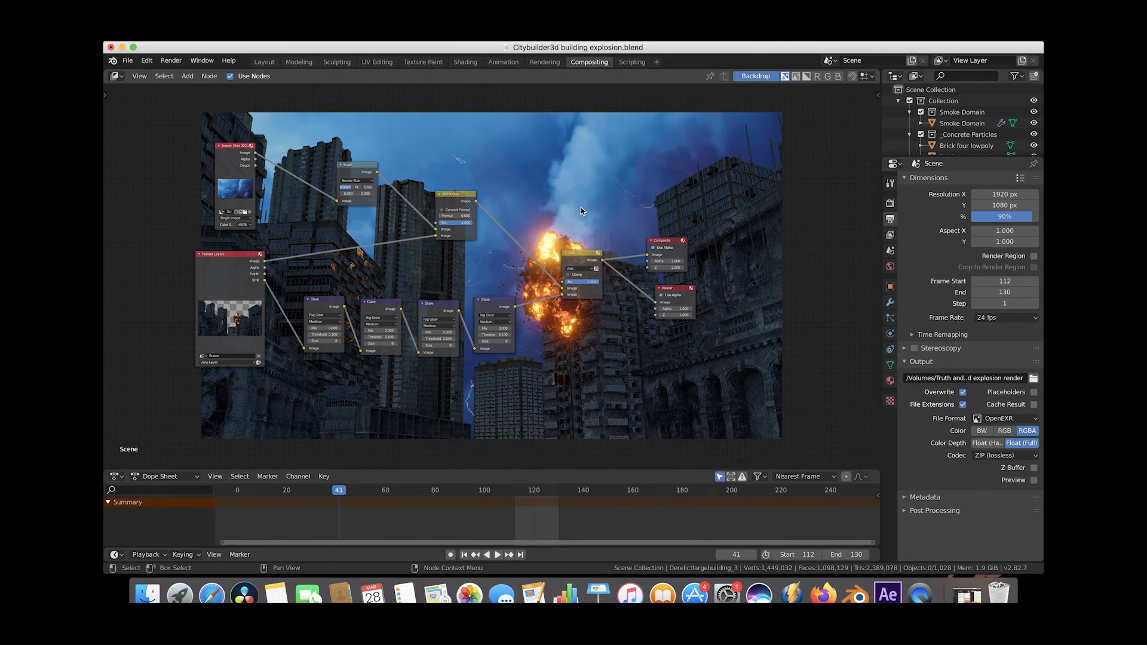
mouse_move(563, 344)
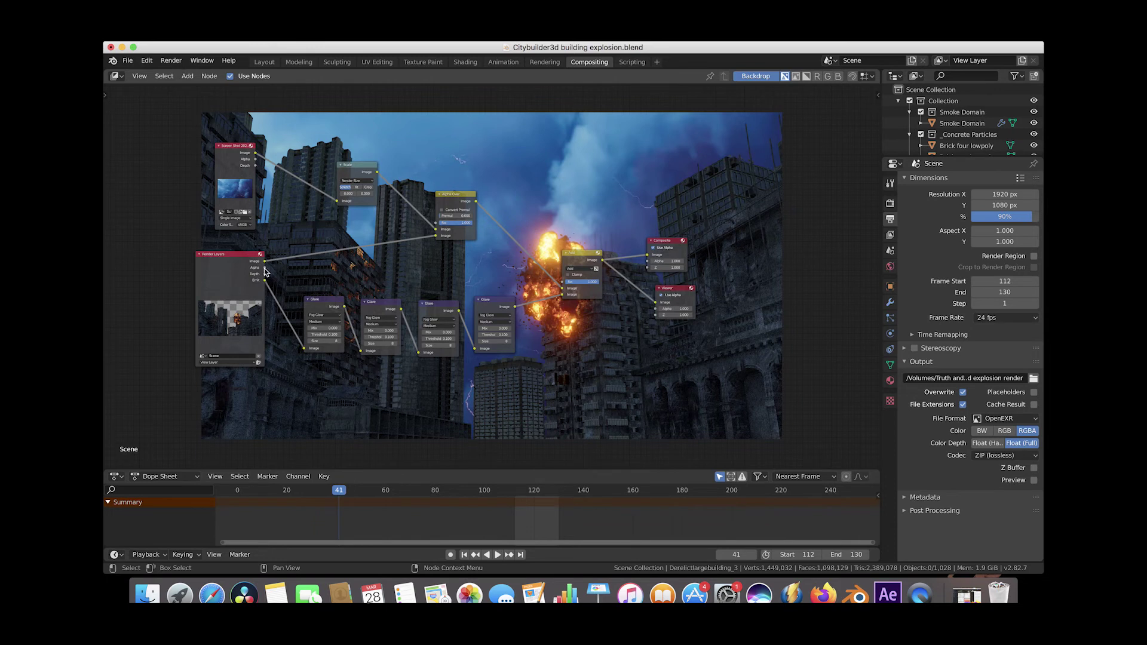
mouse_move(650, 256)
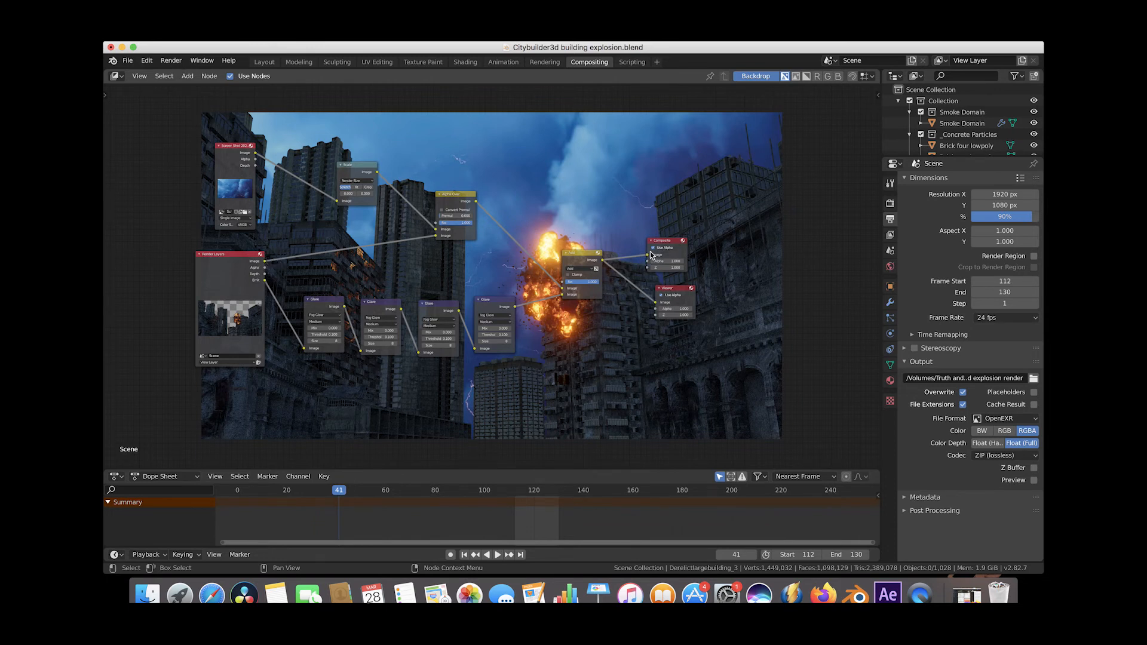
Step: Move the Composite node aside and add a File Output node fed from Render Layers Image
click(651, 254)
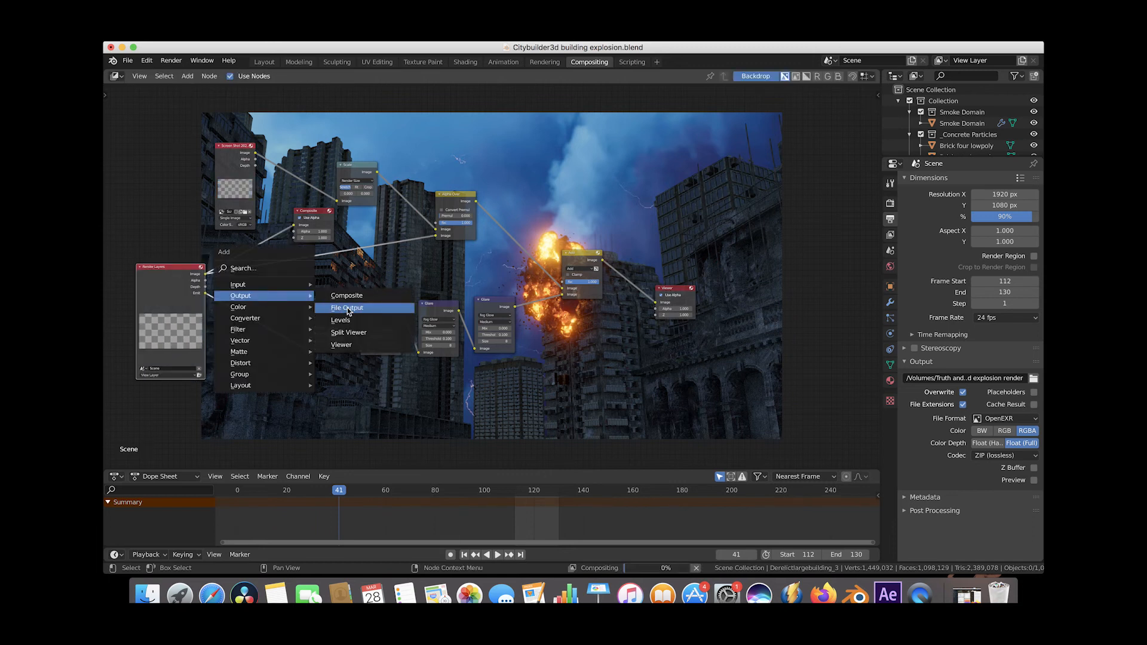
click(348, 307)
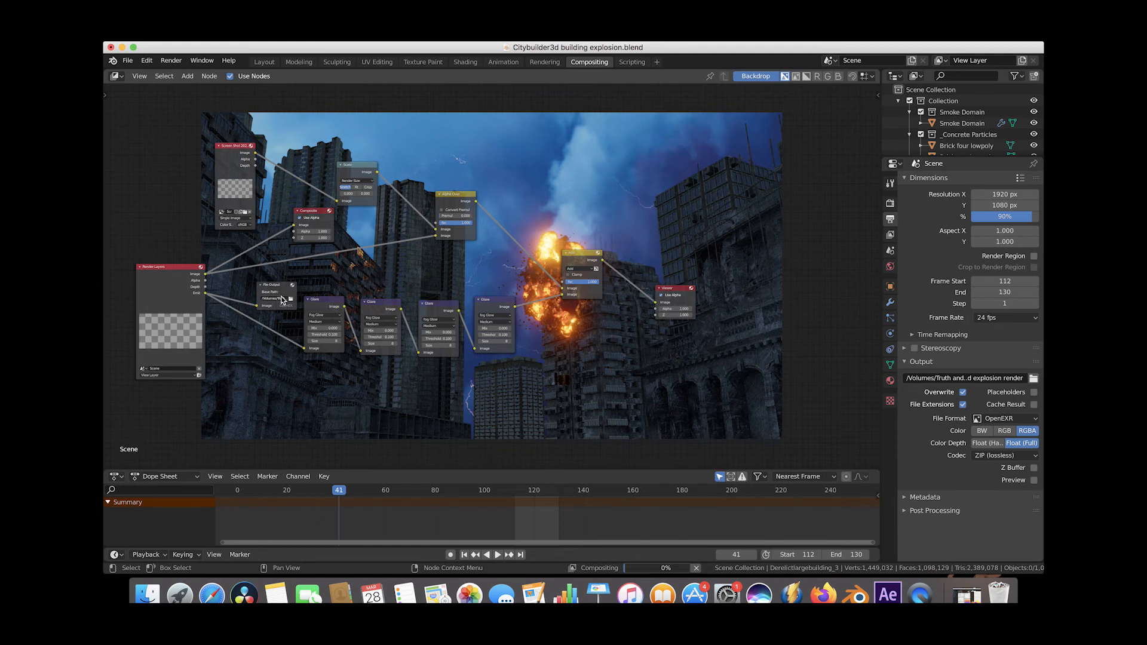
mouse_move(287, 299)
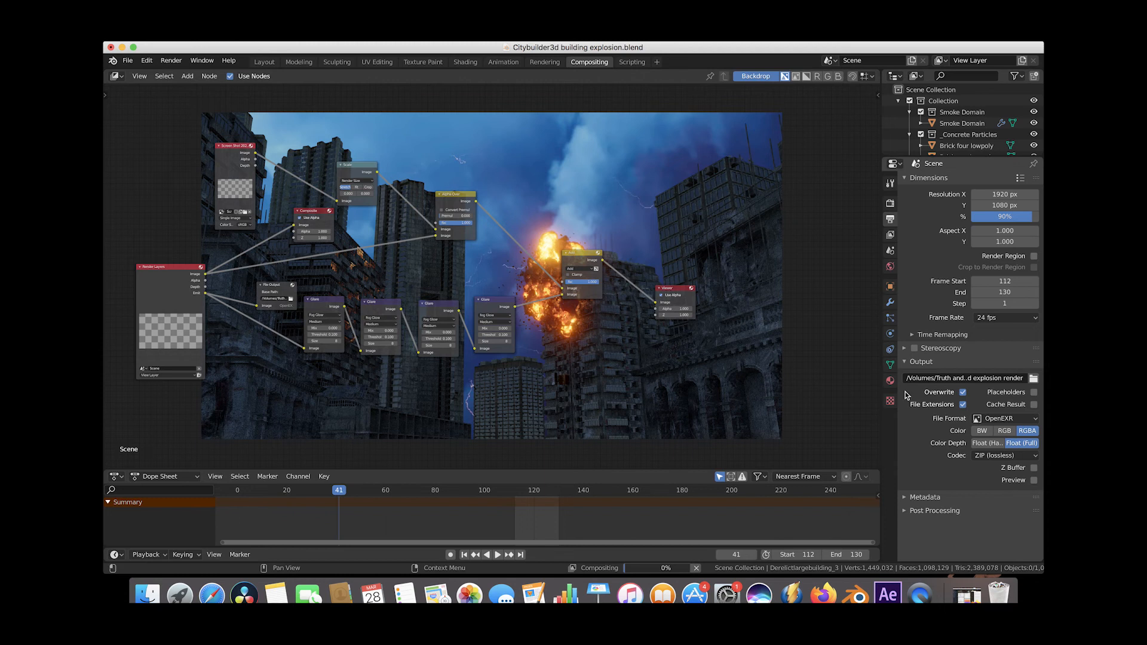
mouse_move(973, 421)
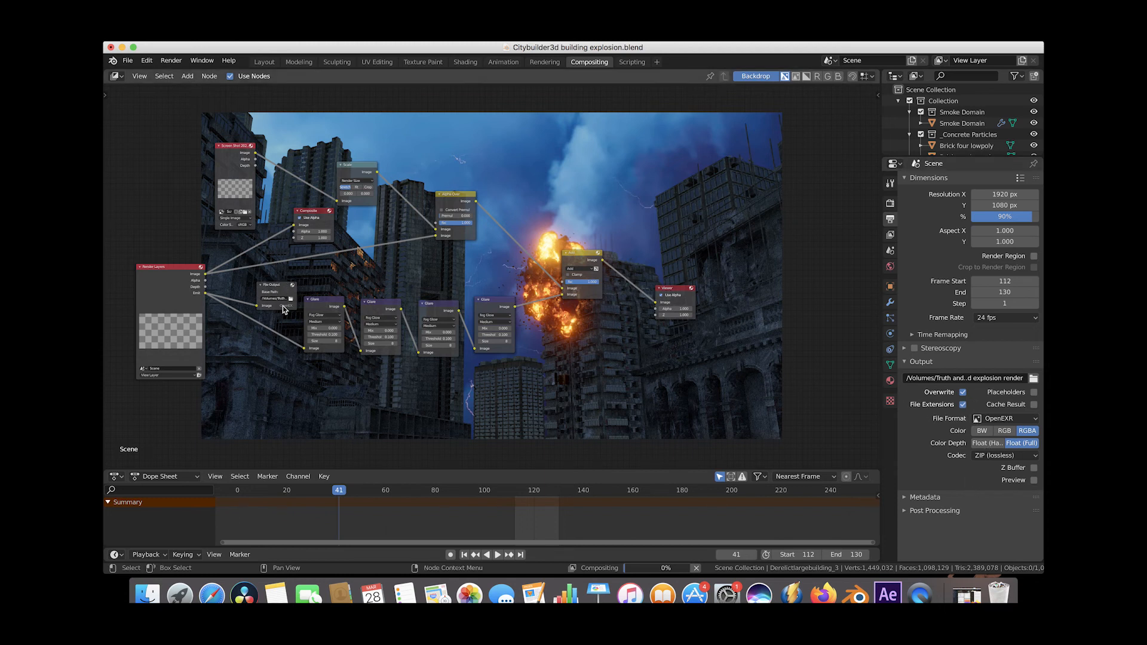
mouse_move(194, 70)
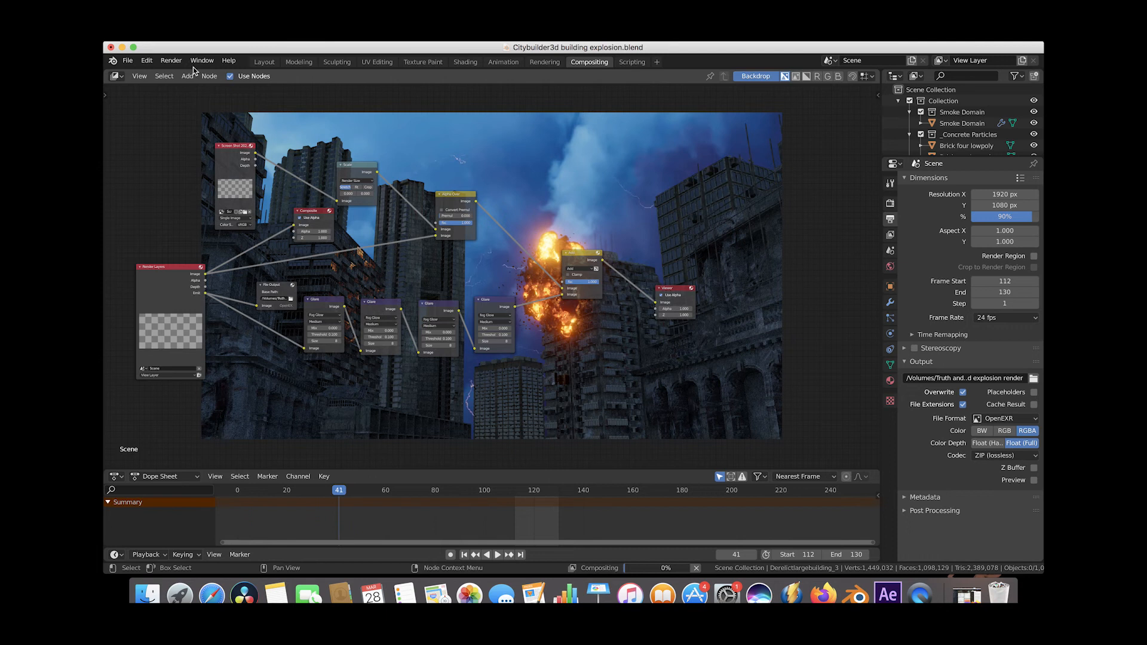
mouse_move(292, 189)
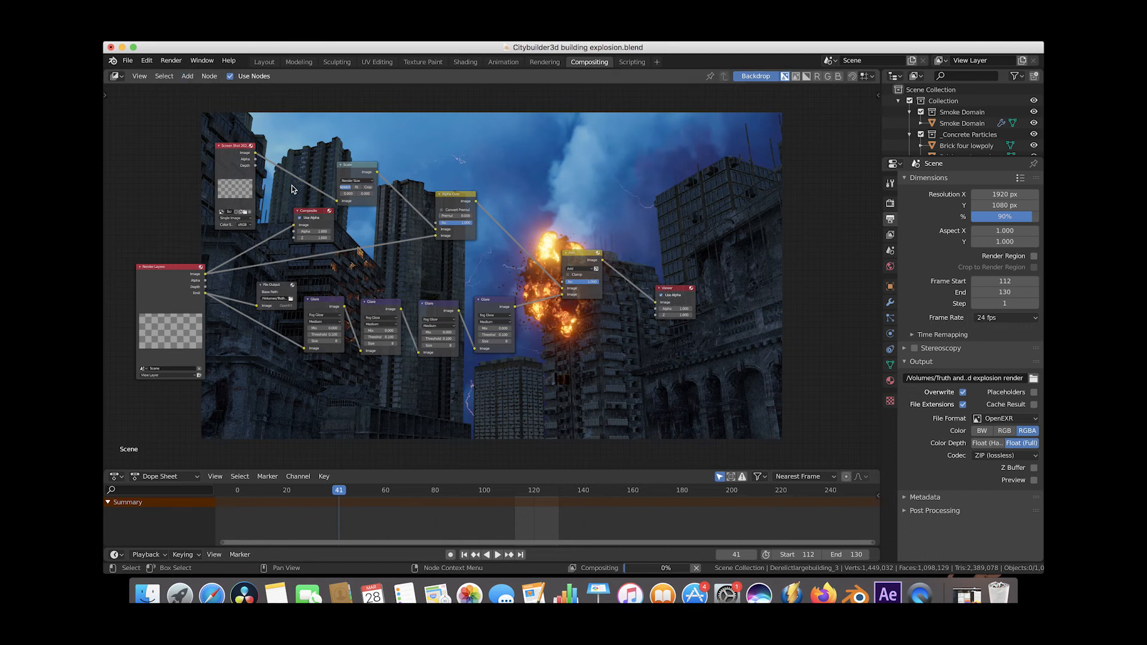
mouse_move(116, 47)
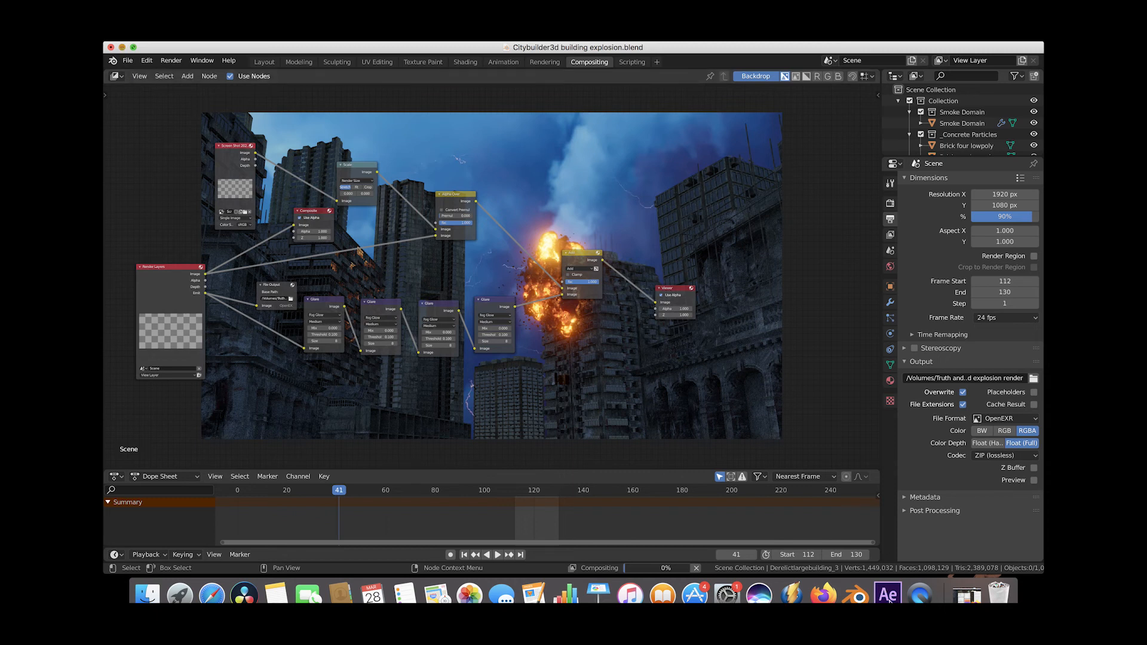
click(882, 594)
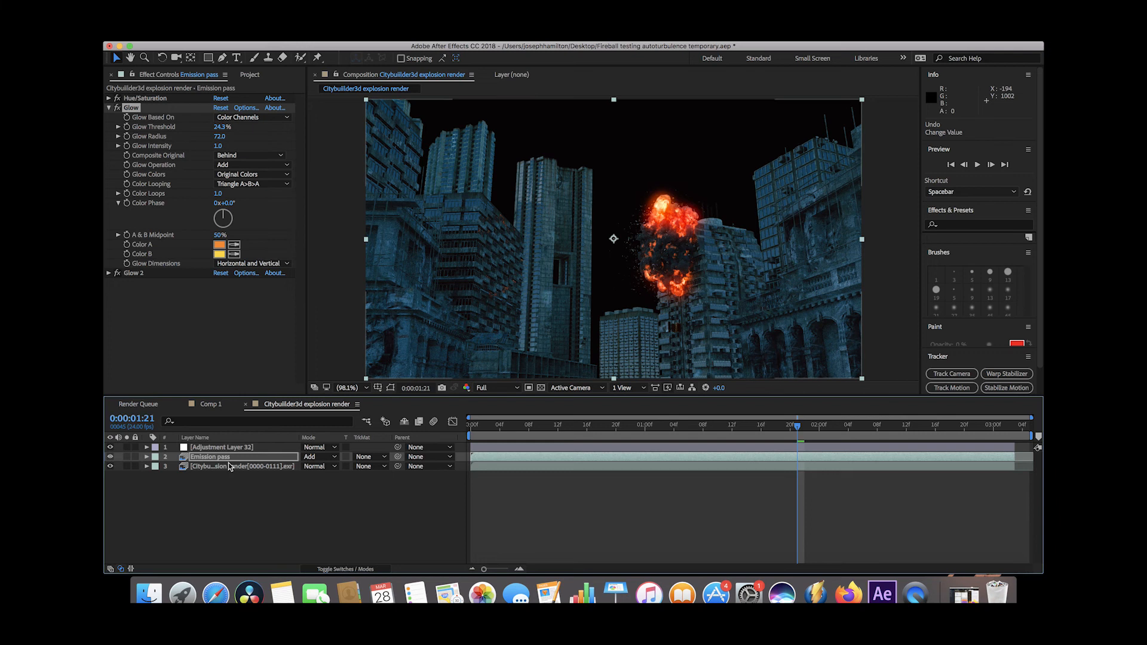
click(210, 455)
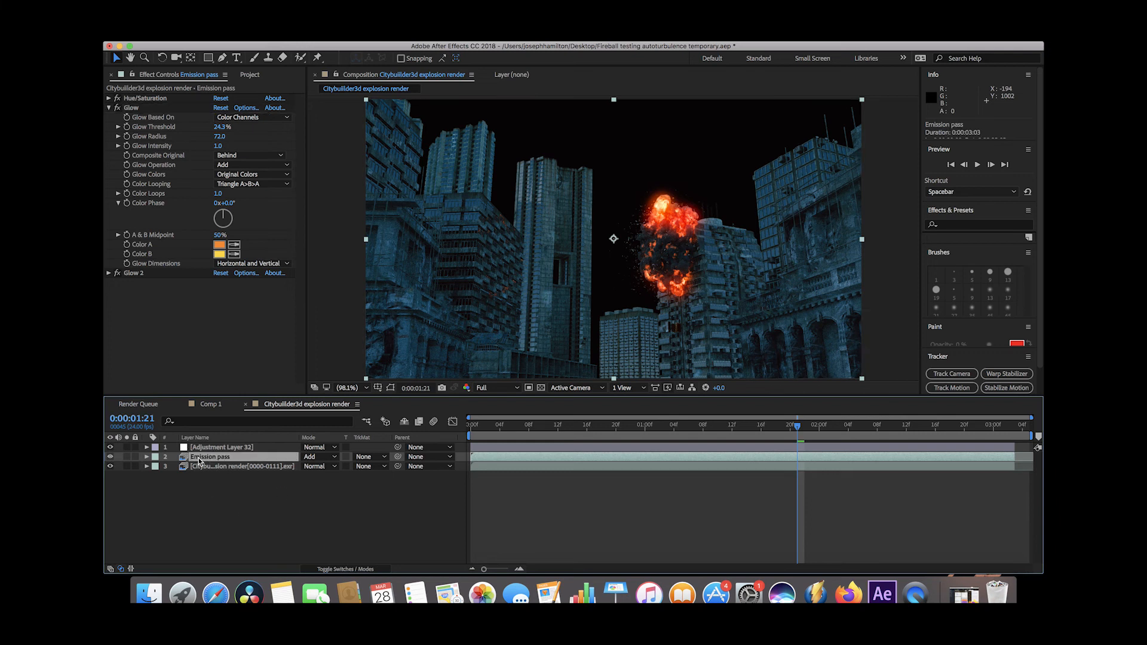
click(241, 466)
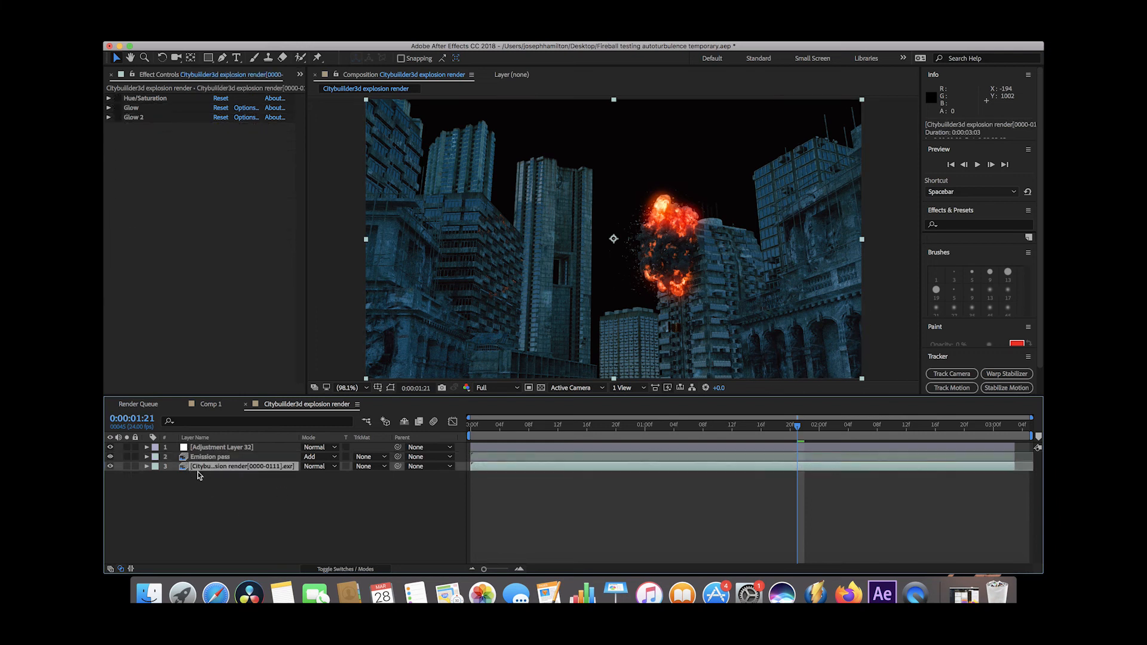
click(211, 455)
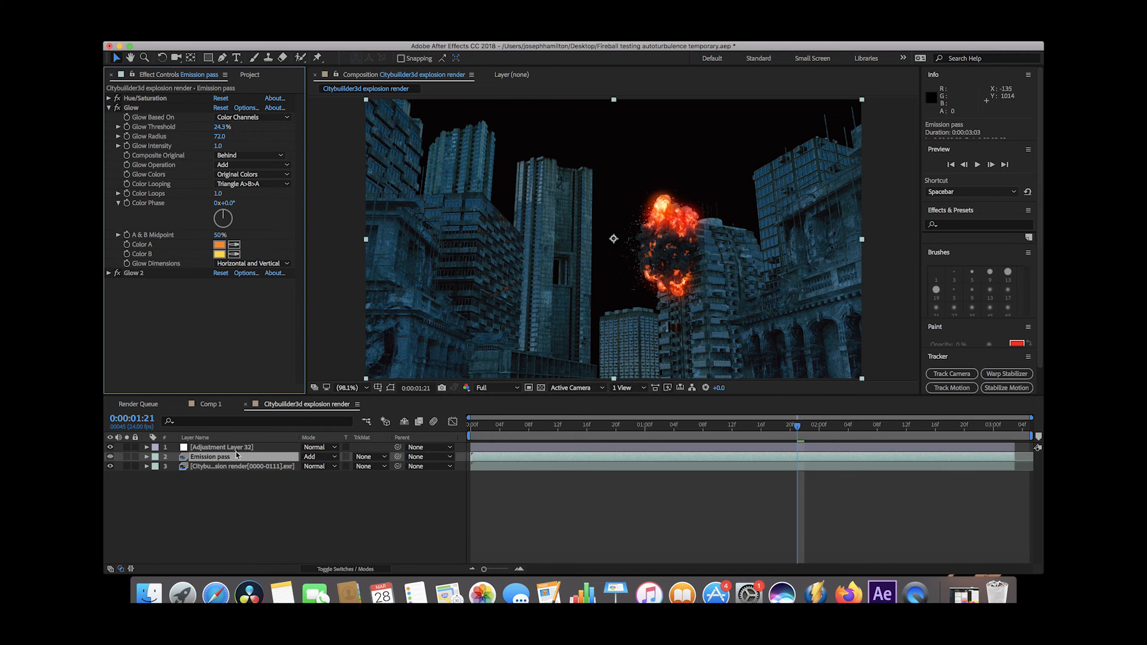
mouse_move(125, 462)
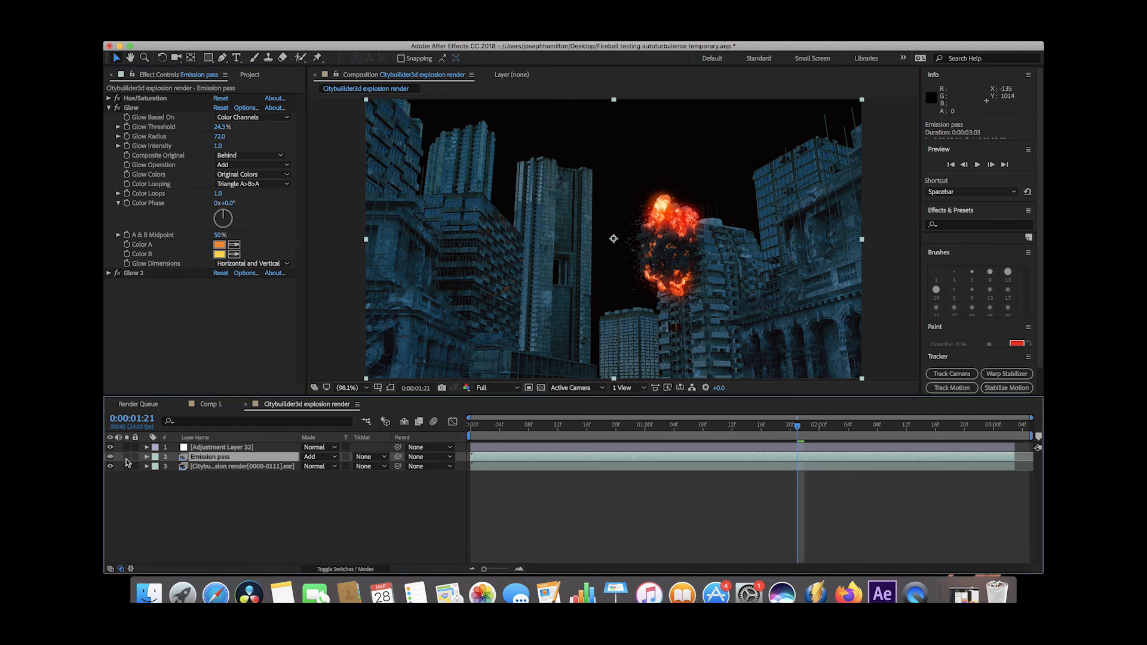
click(110, 467)
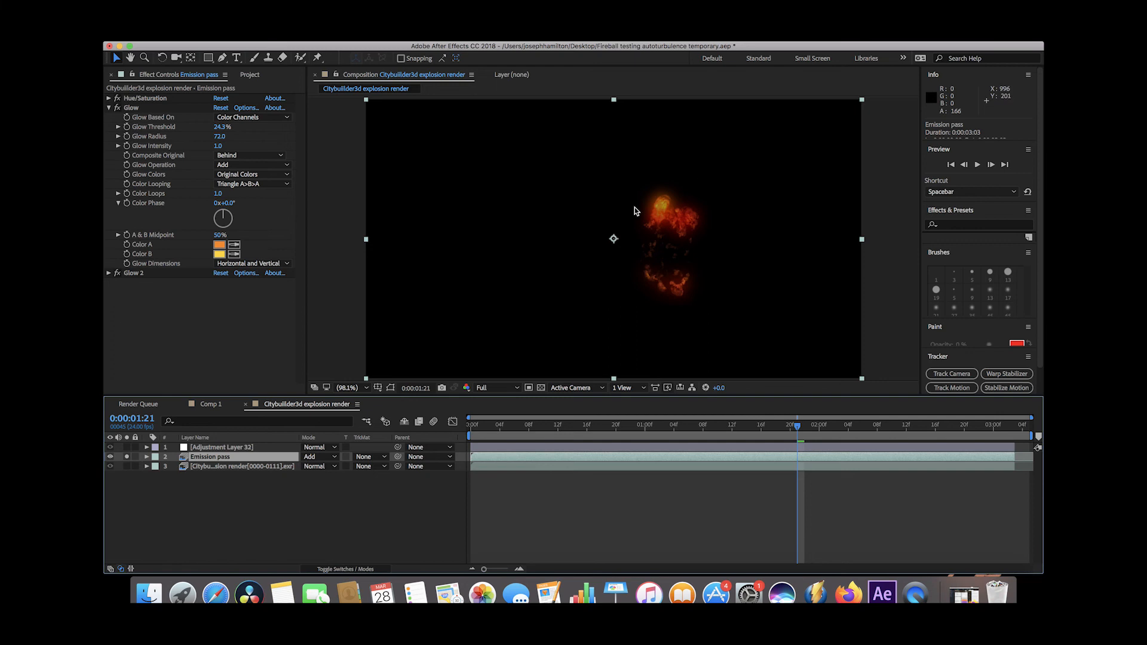
mouse_move(307, 432)
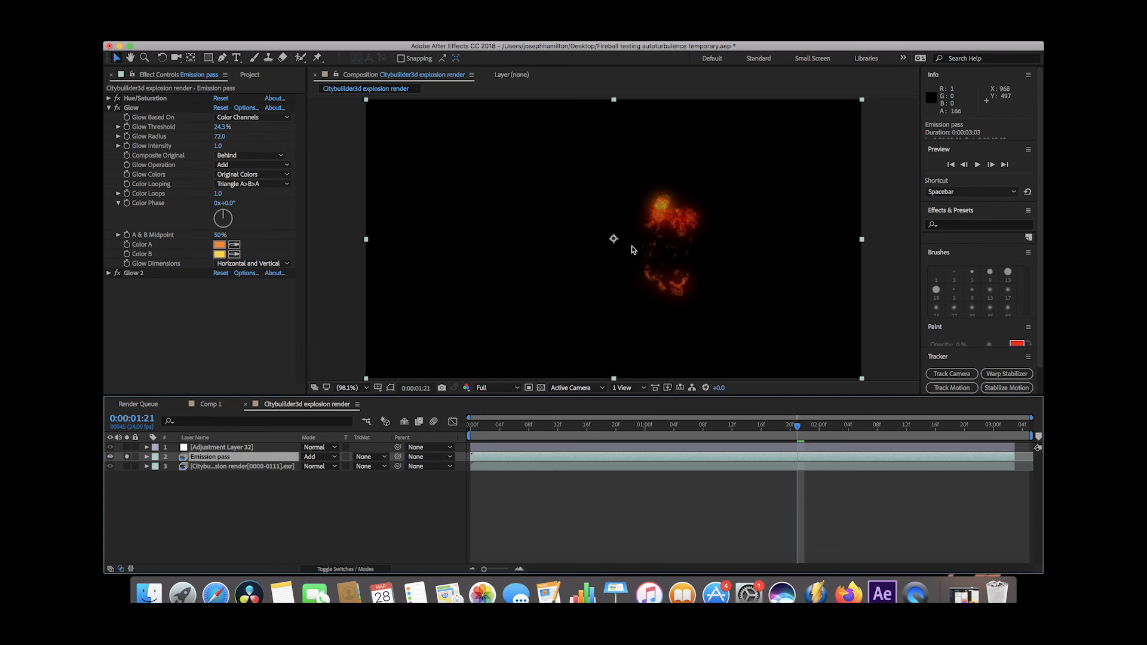
mouse_move(691, 177)
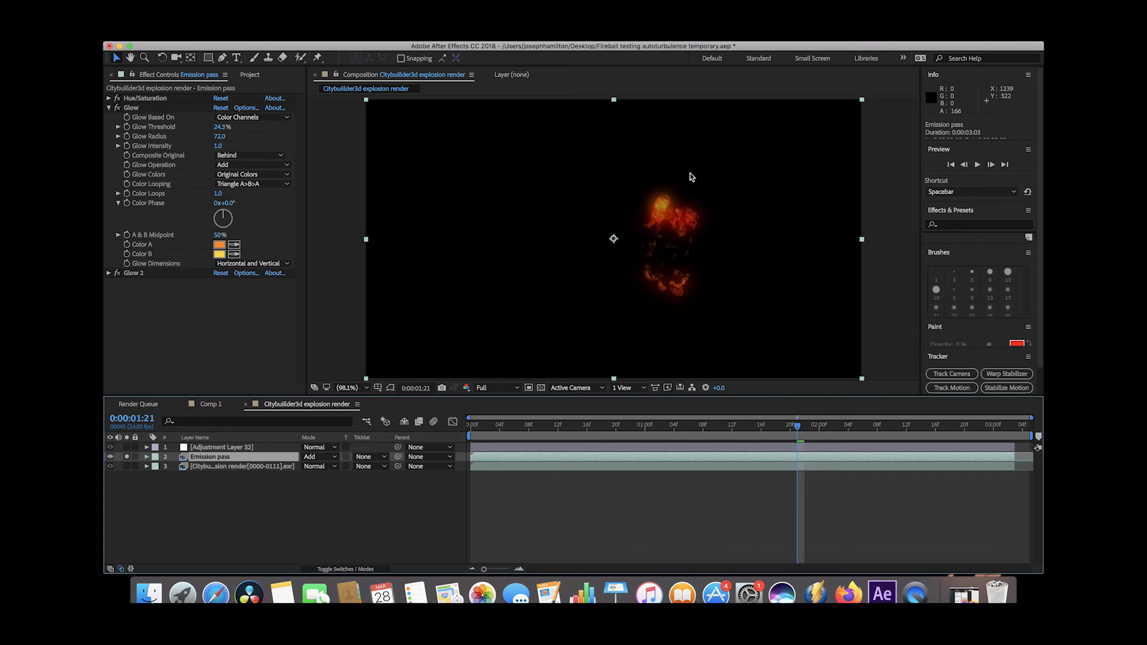
mouse_move(127, 461)
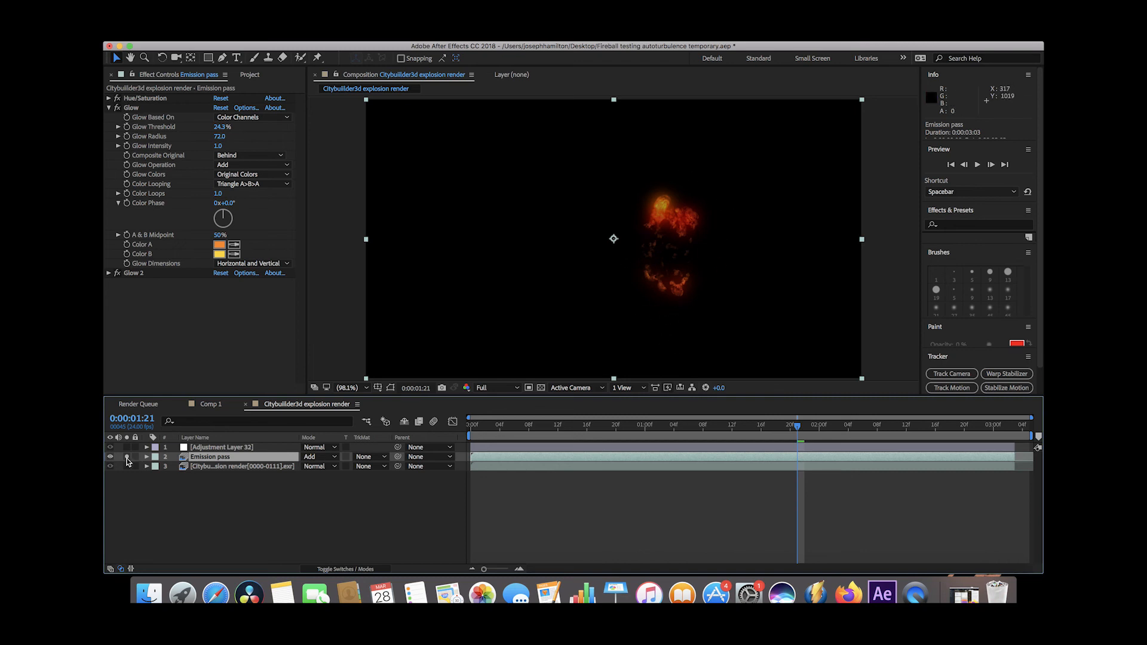
click(110, 466)
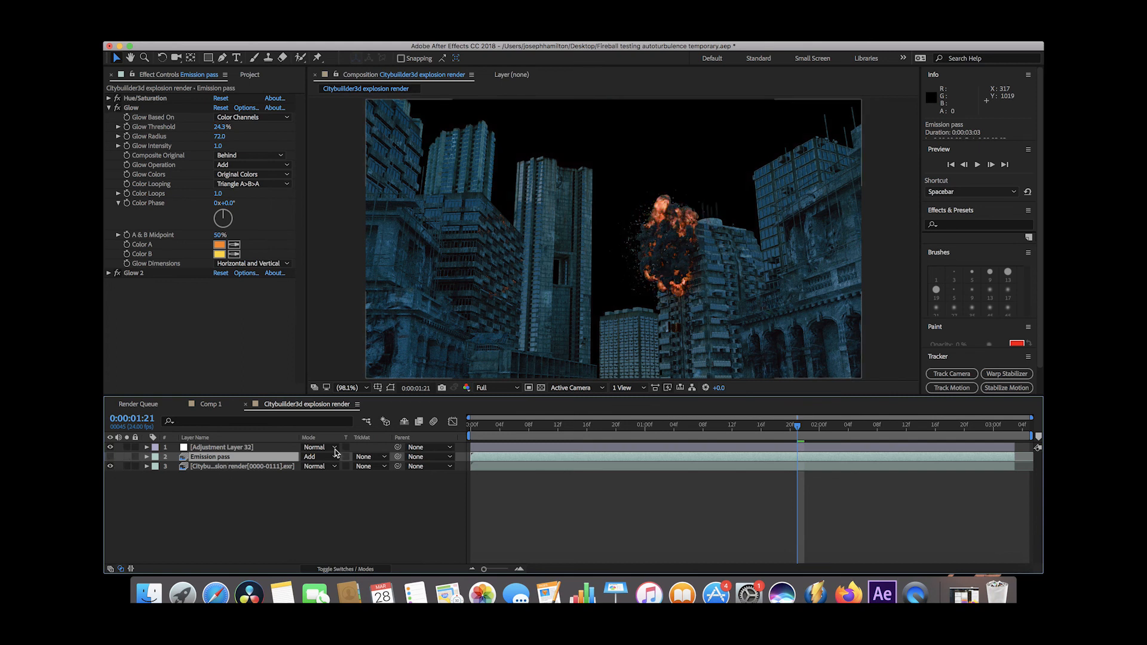
click(108, 457)
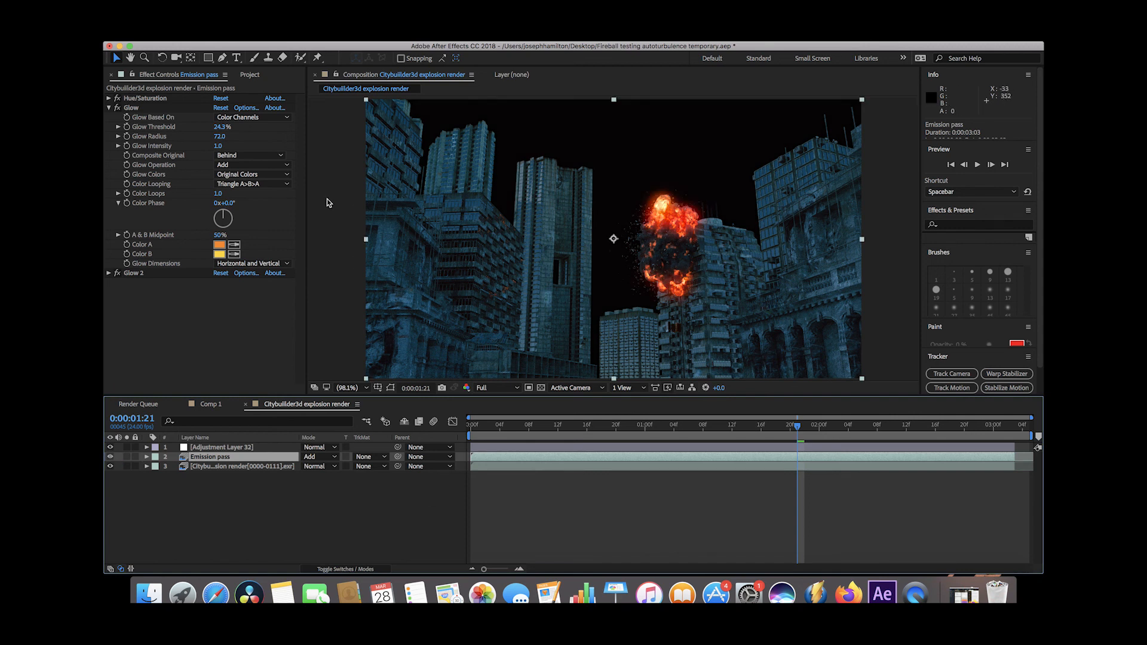
mouse_move(557, 320)
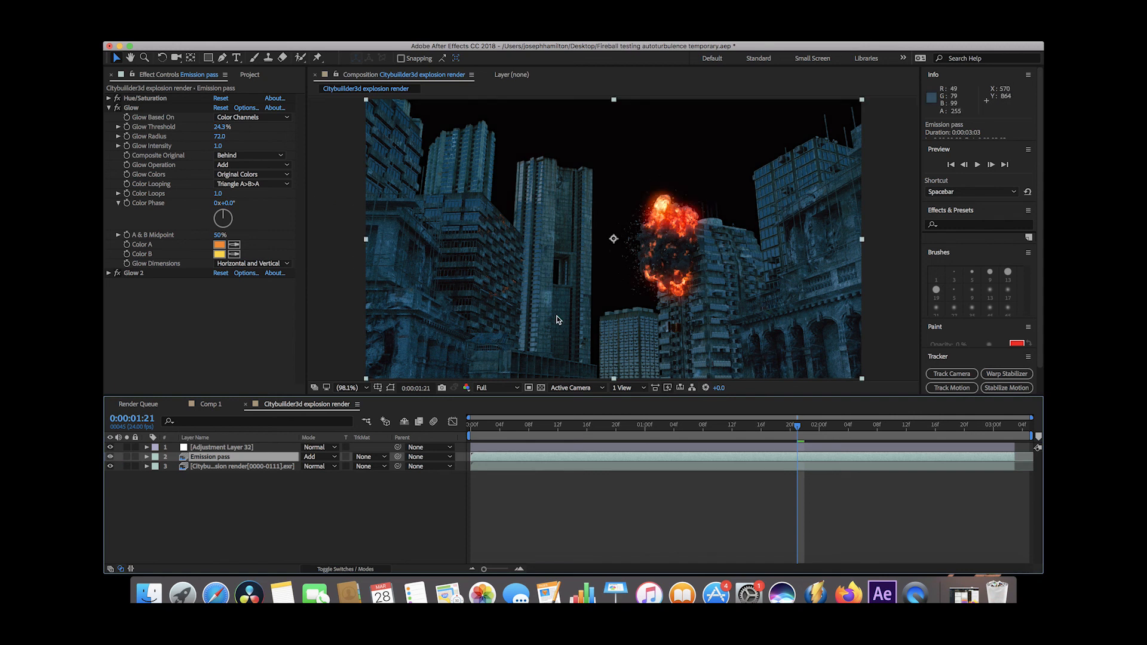
mouse_move(474, 392)
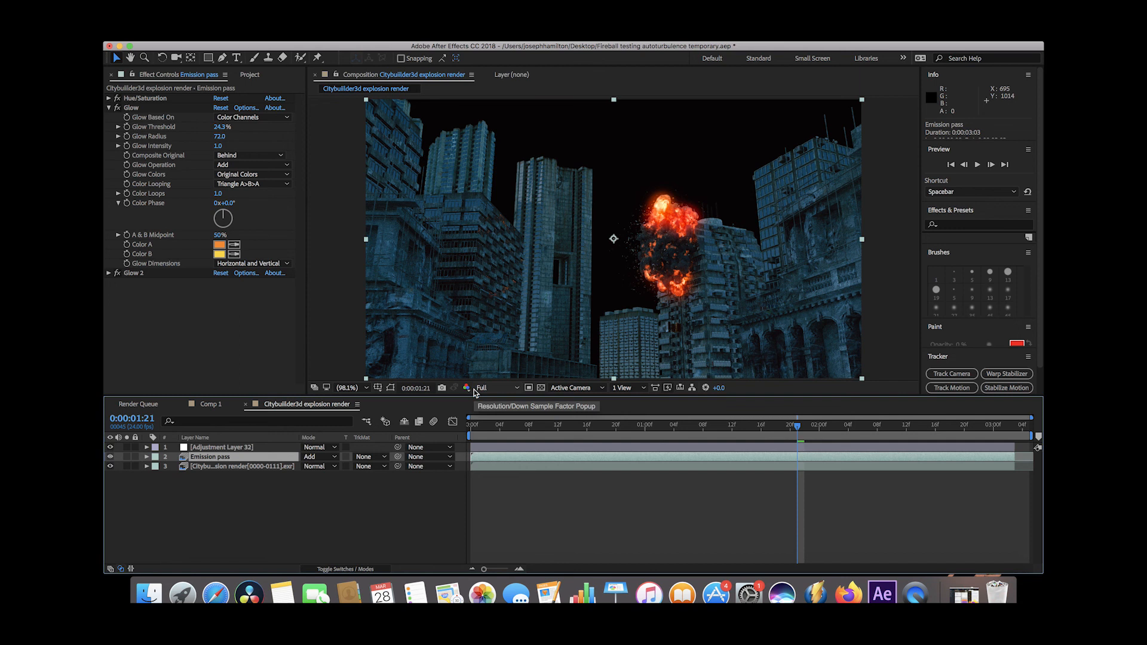